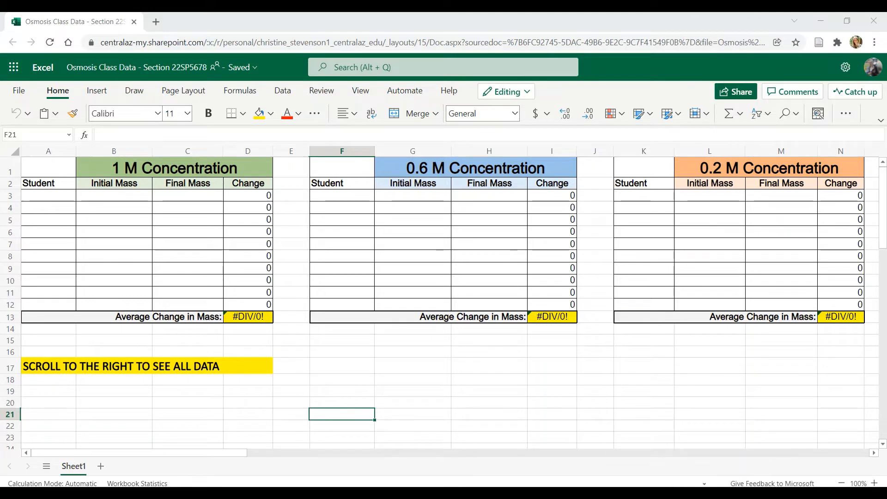
{"action": "mouse_move", "coordinate": [432, 257]}
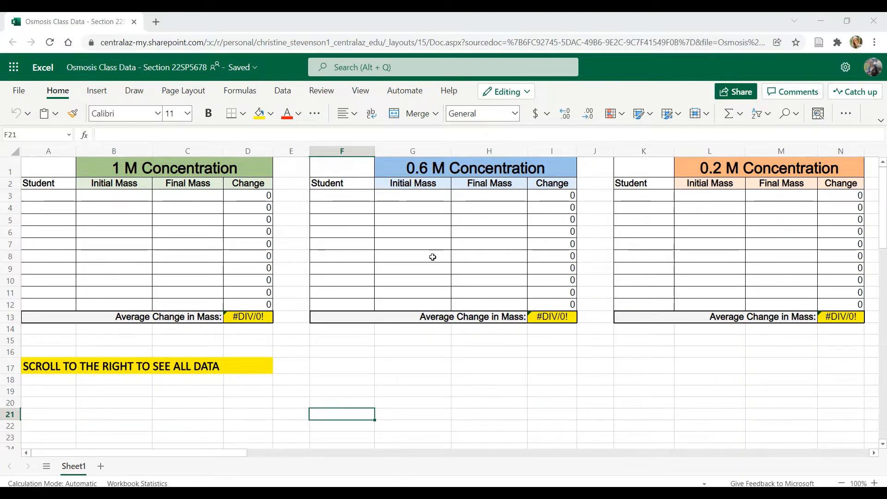
{"action": "mouse_move", "coordinate": [344, 274]}
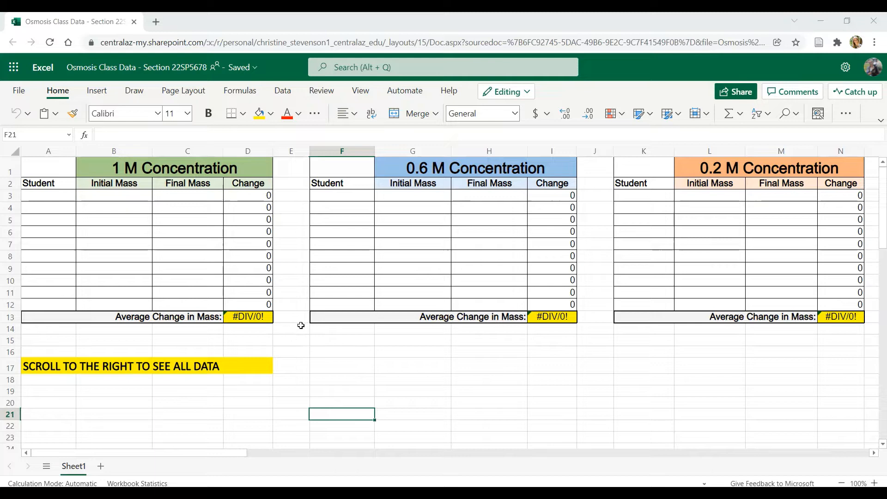
{"action": "mouse_move", "coordinate": [288, 283]}
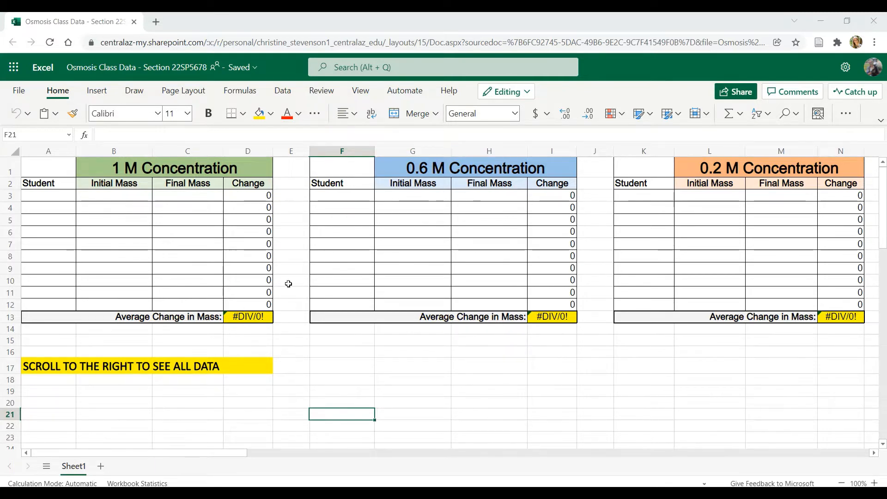
{"action": "mouse_move", "coordinate": [333, 177]}
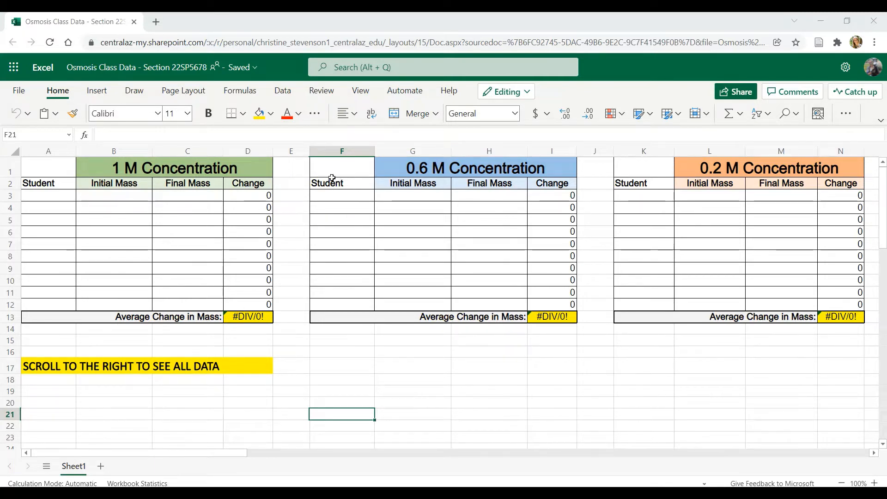
{"action": "mouse_move", "coordinate": [169, 238]}
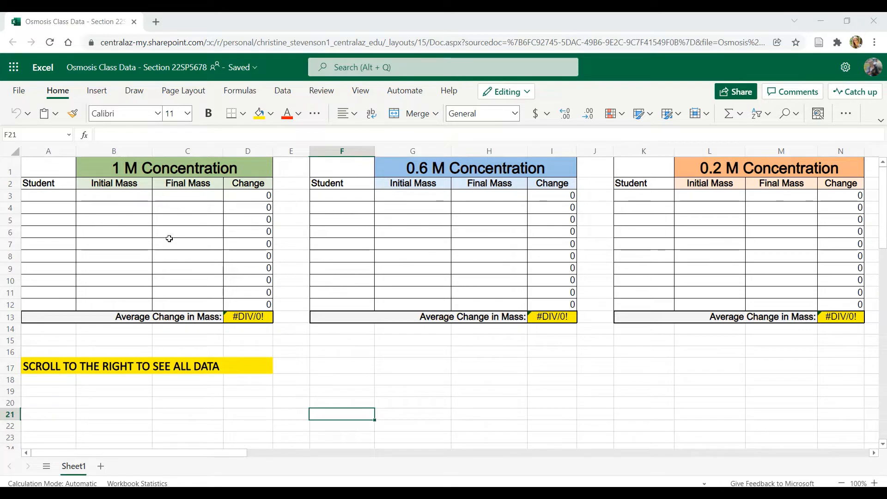
{"action": "mouse_move", "coordinate": [96, 210]}
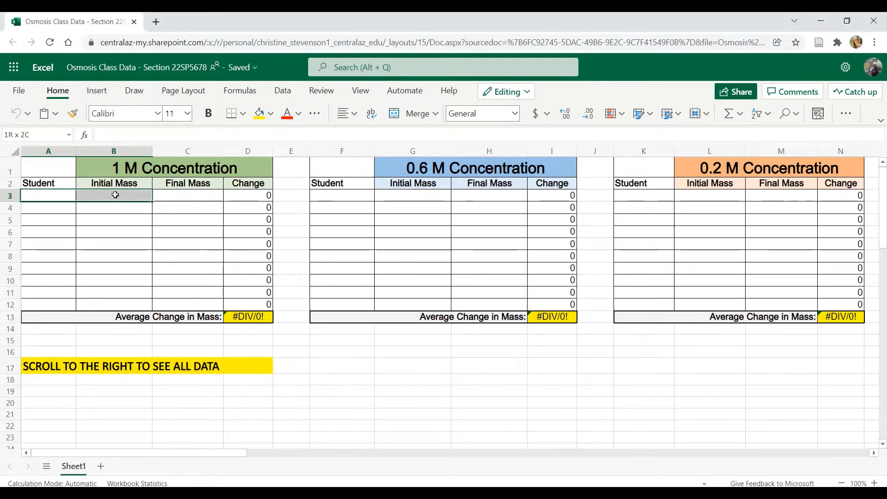
Inspect the average formulas and data cells of the 1 M, 0.6 M and 0.2 M tables
{"action": "left_click", "coordinate": [413, 220]}
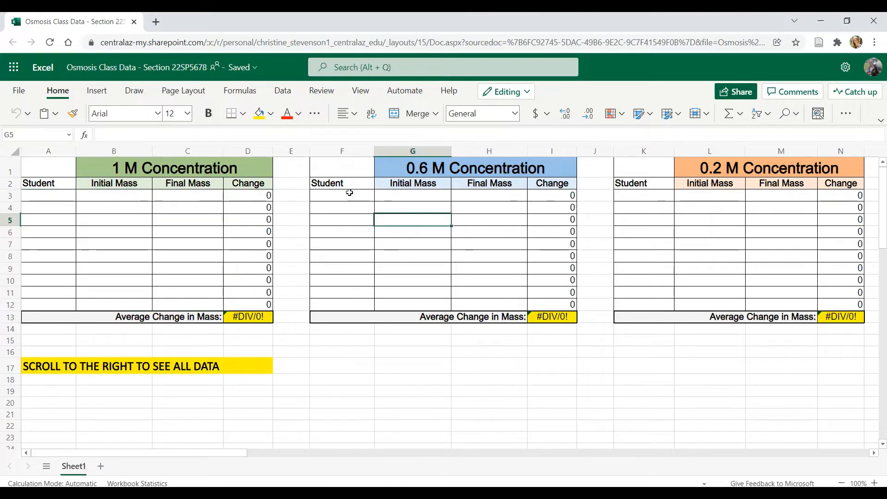
{"action": "left_click", "coordinate": [709, 244]}
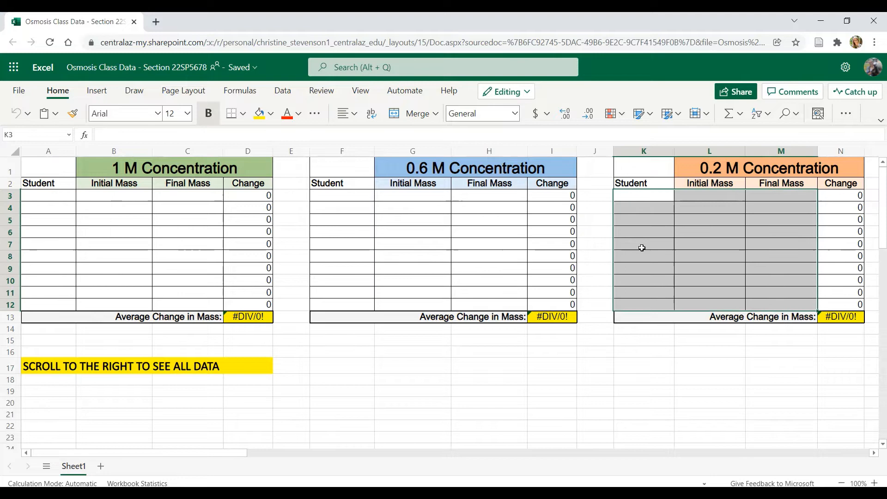
{"action": "left_click", "coordinate": [643, 244]}
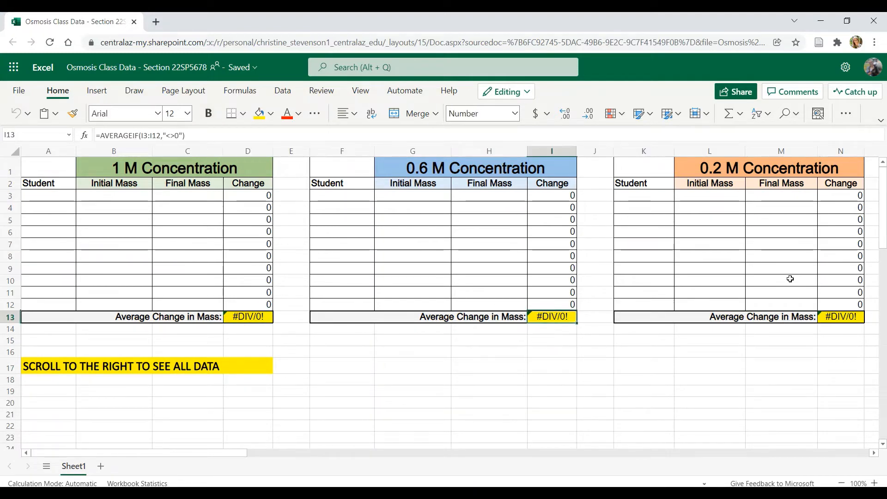
{"action": "left_click", "coordinate": [841, 316]}
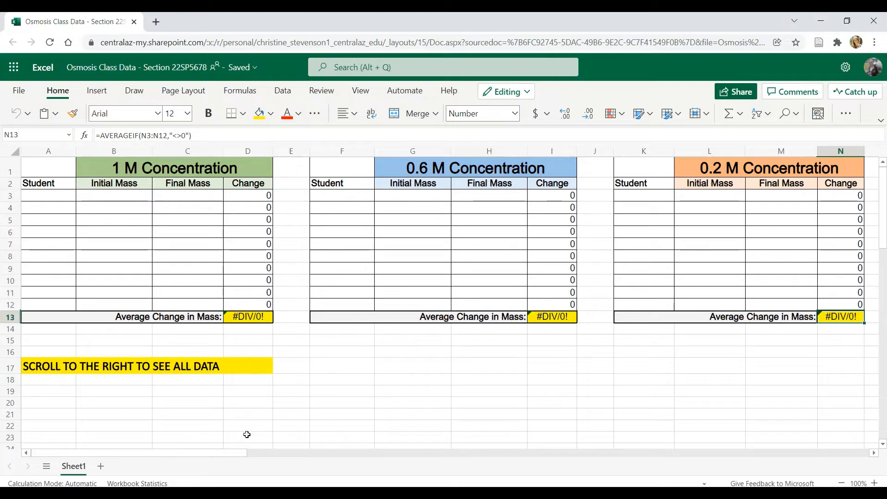
{"action": "left_click", "coordinate": [247, 316]}
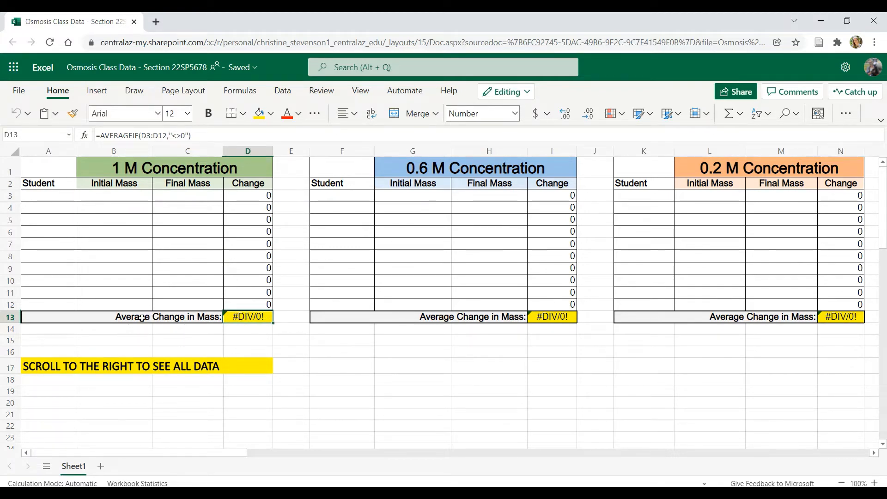
{"action": "left_click", "coordinate": [341, 341]}
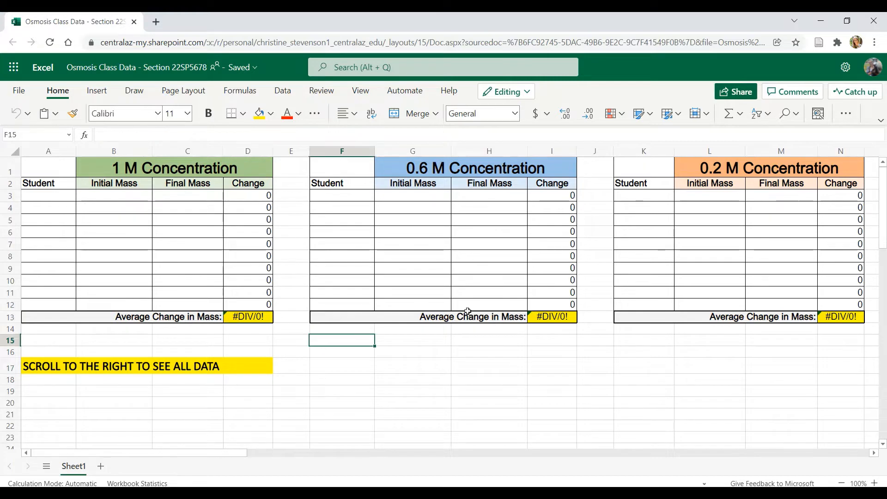
{"action": "scroll", "scroll_direction": "right", "scroll_amount": 3}
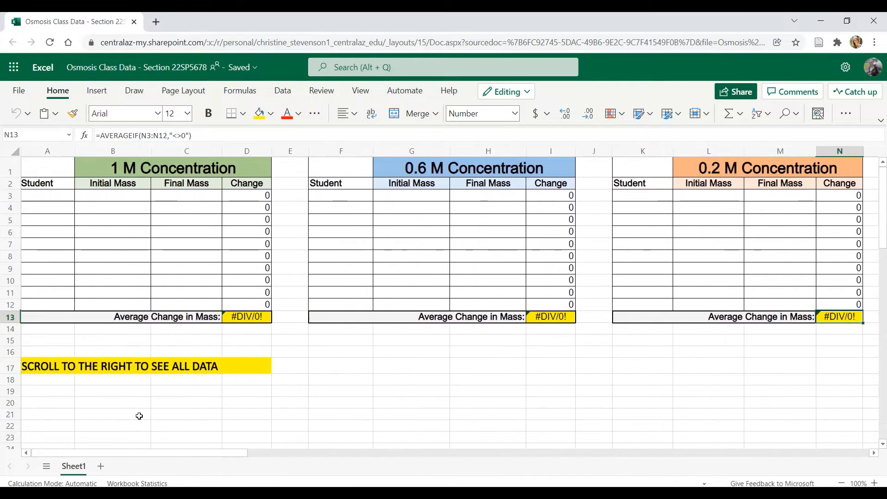
{"action": "mouse_move", "coordinate": [172, 236]}
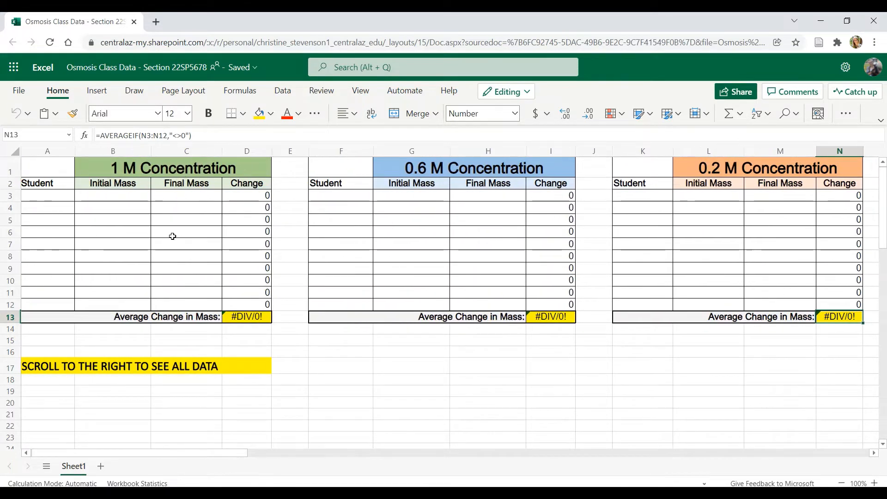
{"action": "mouse_move", "coordinate": [266, 167]}
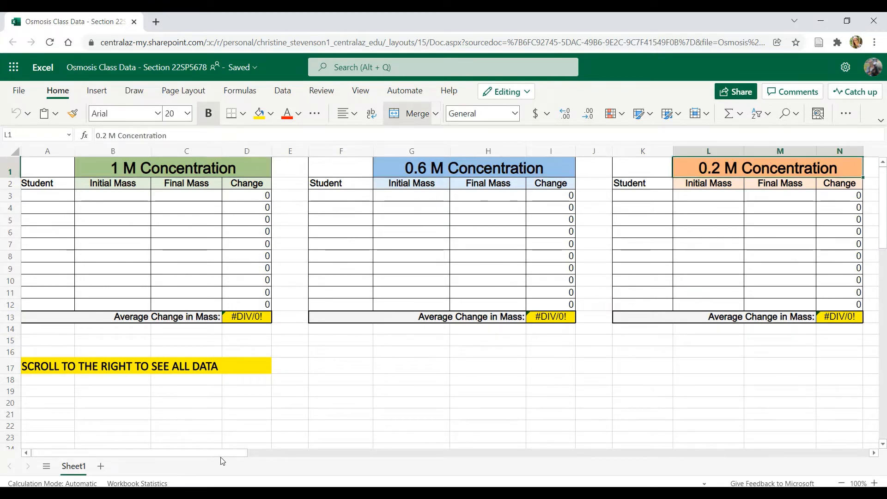
{"action": "scroll", "scroll_direction": "right", "scroll_amount": 3}
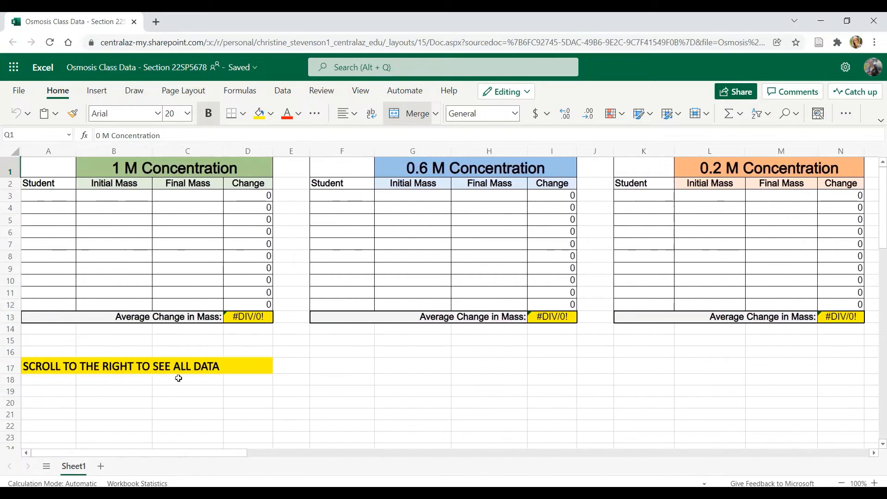
{"action": "mouse_move", "coordinate": [554, 254]}
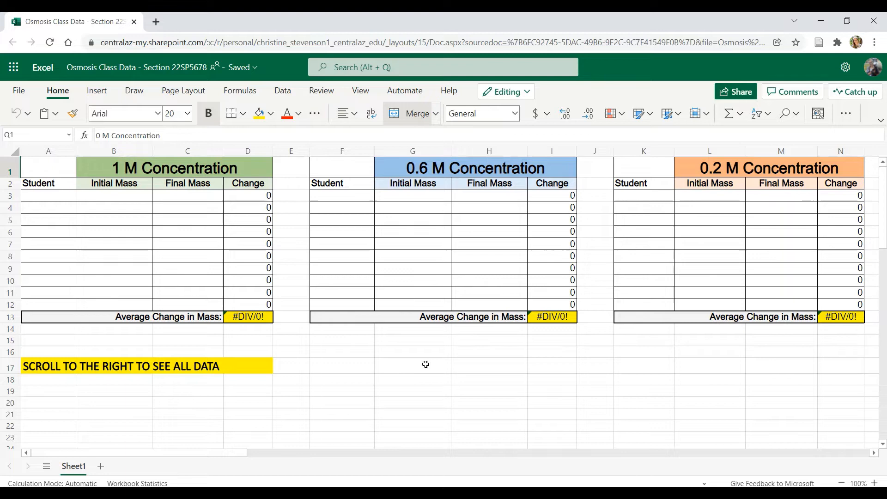
{"action": "mouse_move", "coordinate": [357, 343]}
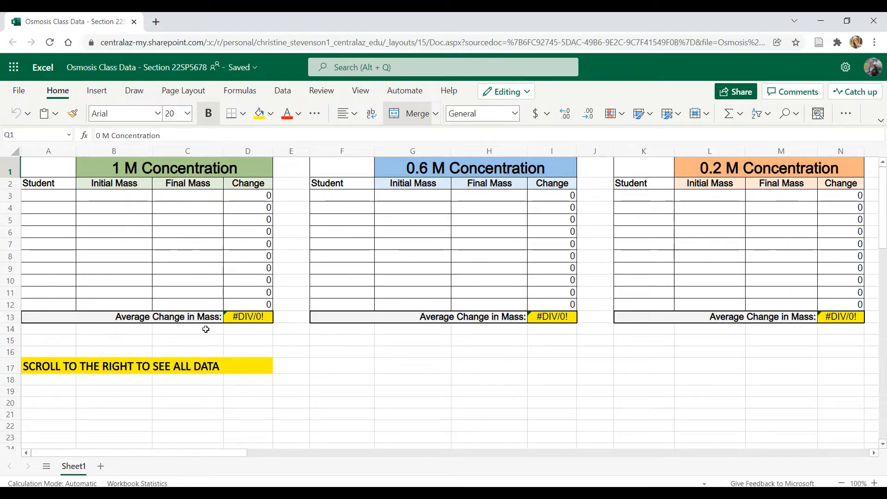
Create a new blank workbook and return to the osmosis data sheet
{"action": "left_click", "coordinate": [18, 90]}
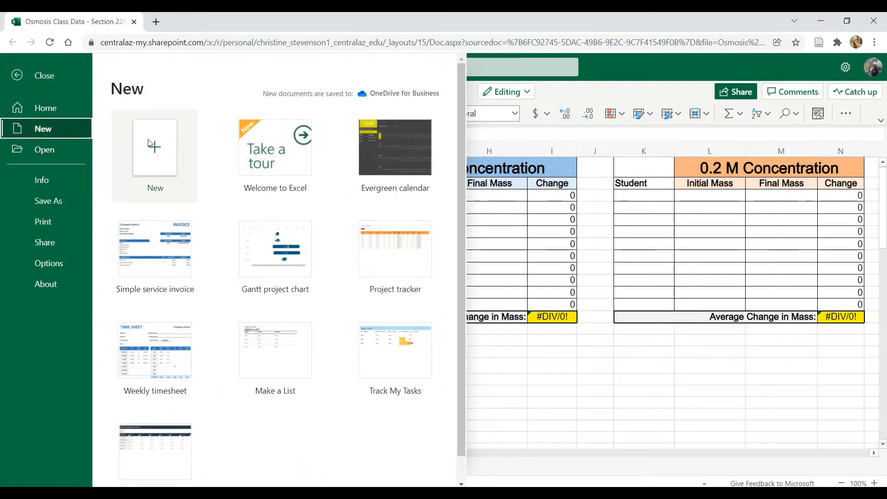
{"action": "left_click", "coordinate": [154, 147]}
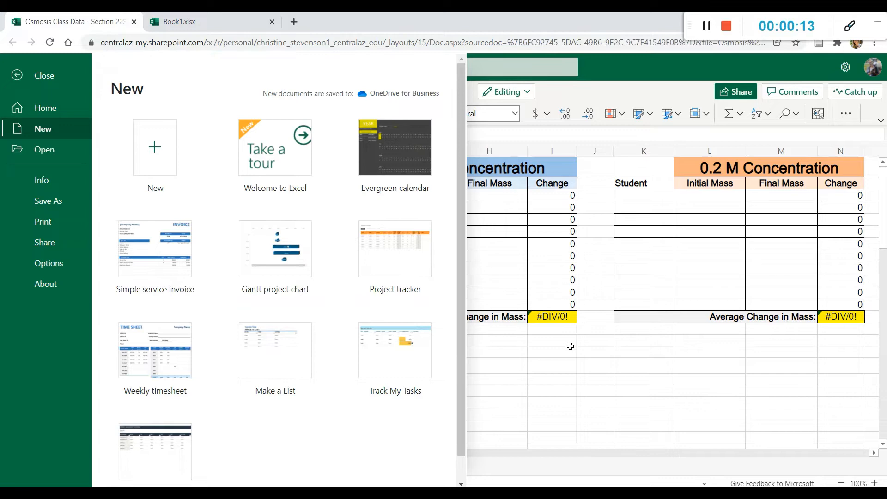
{"action": "left_click", "coordinate": [35, 76]}
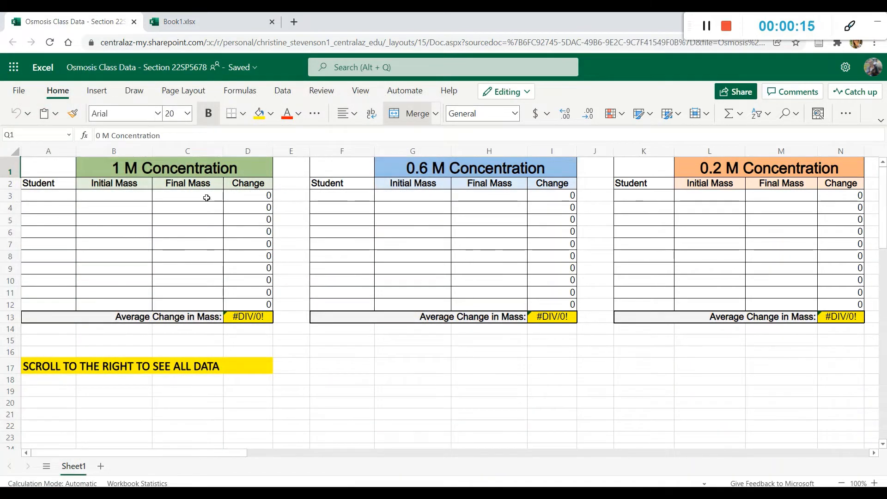
In Book1, enter the labels Concentration, Average and the 1 M concentration
{"action": "left_click", "coordinate": [210, 22]}
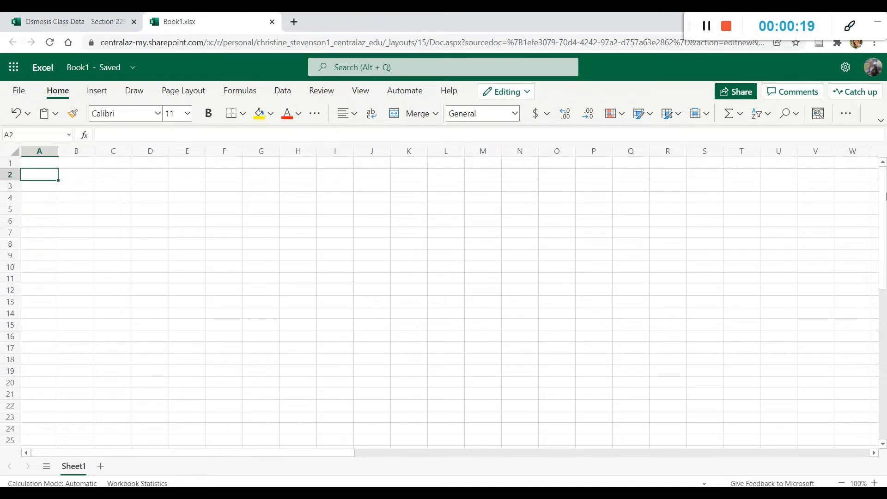
{"action": "type", "text": "Concentra"}
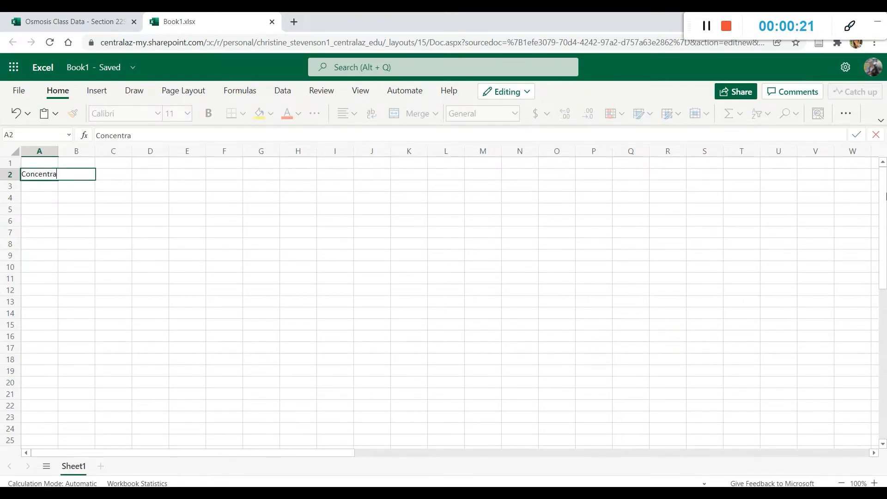
{"action": "key", "text": "Enter"}
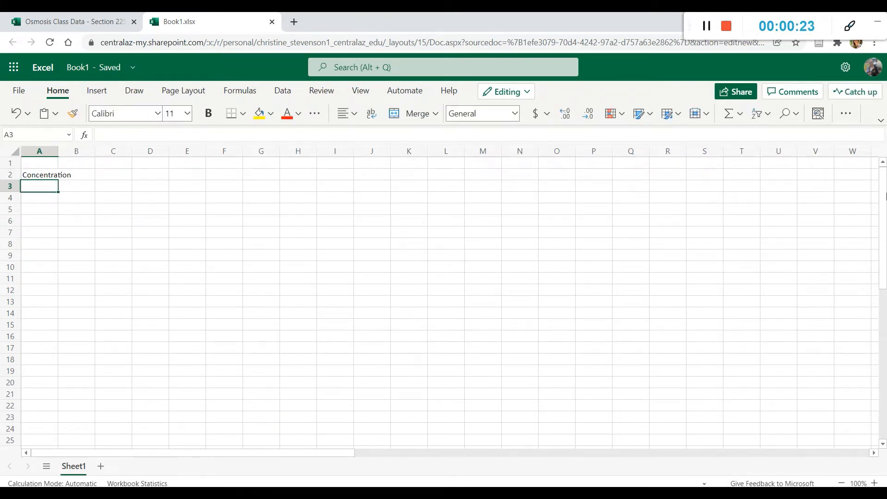
{"action": "type", "text": "Average change in mass"}
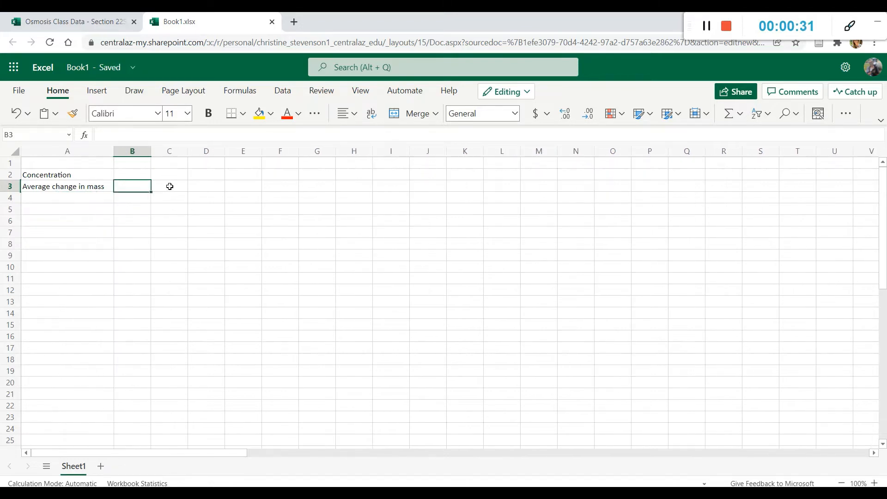
{"action": "type", "text": "1 M"}
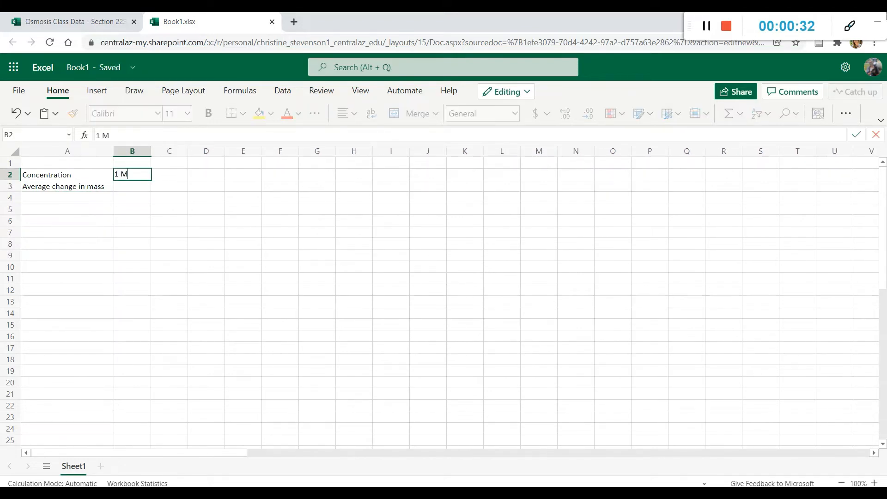
{"action": "key", "text": "enter"}
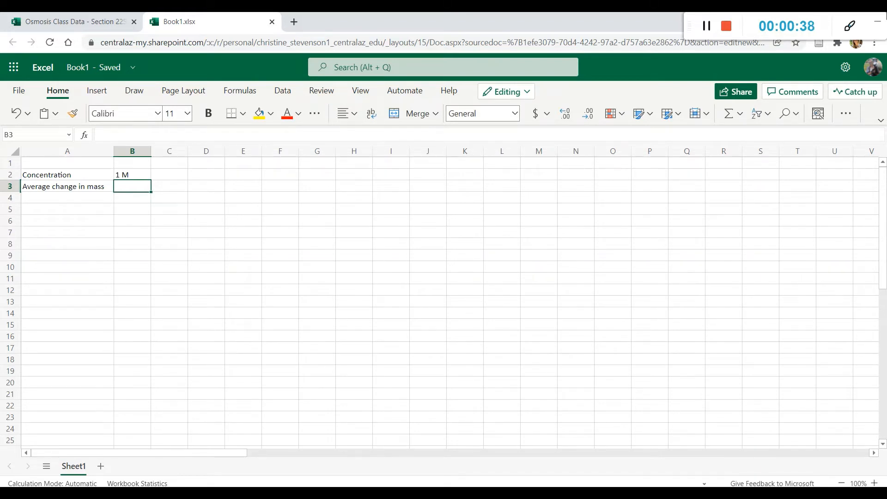
Add -30 g and concentrations 0.6, 0.2, 0, then view the Osmosis Class Data workbook
{"action": "type", "text": "-"}
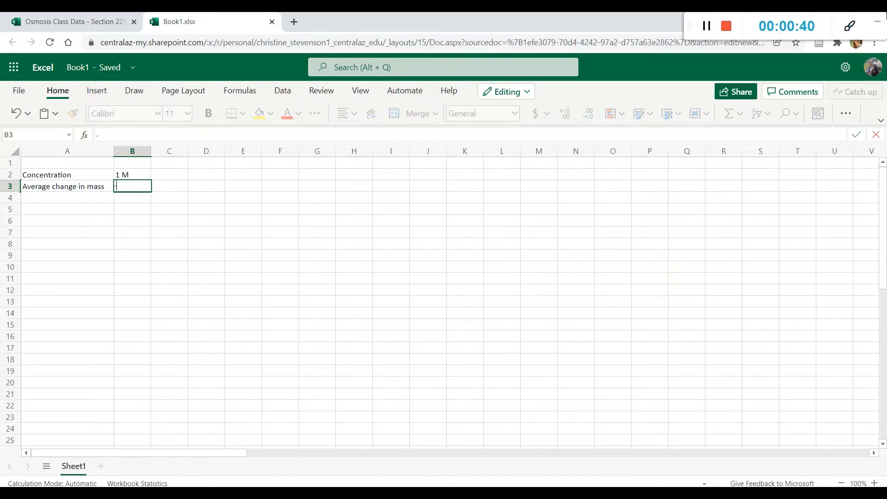
{"action": "type", "text": "30 g"}
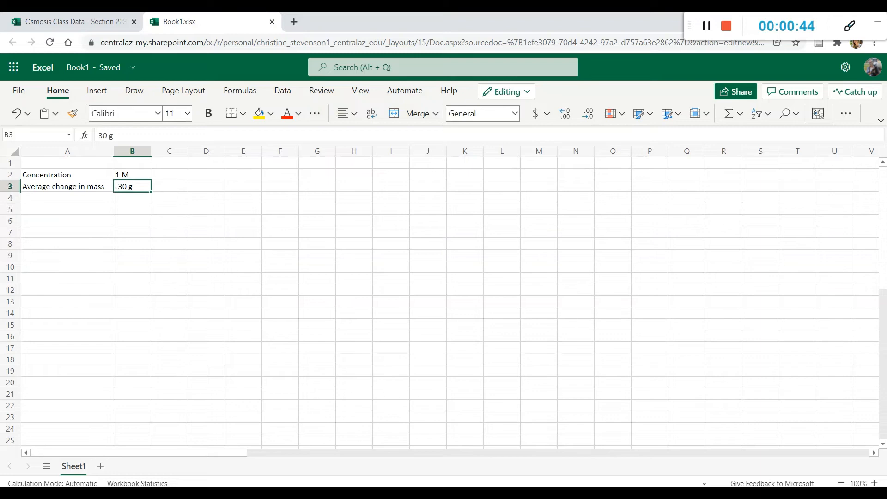
{"action": "type", "text": "0.6"}
{"action": "left_click", "coordinate": [206, 175]}
{"action": "type", "text": "0.2"}
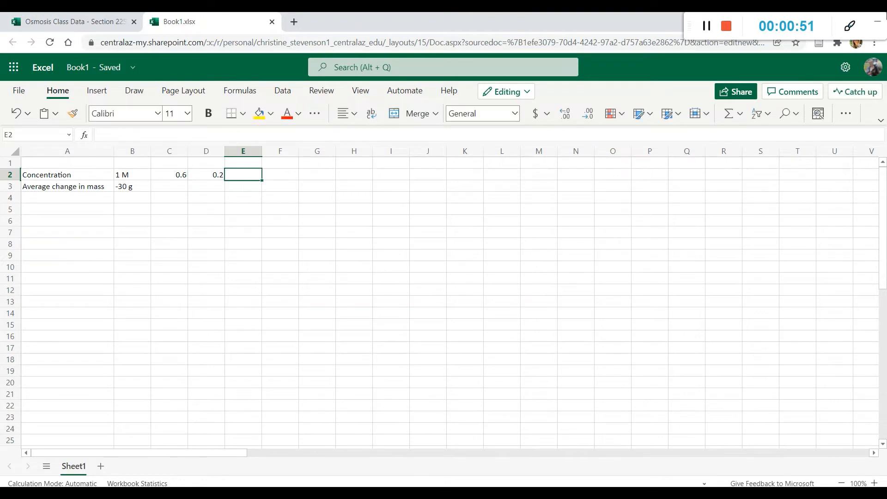
{"action": "type", "text": "0"}
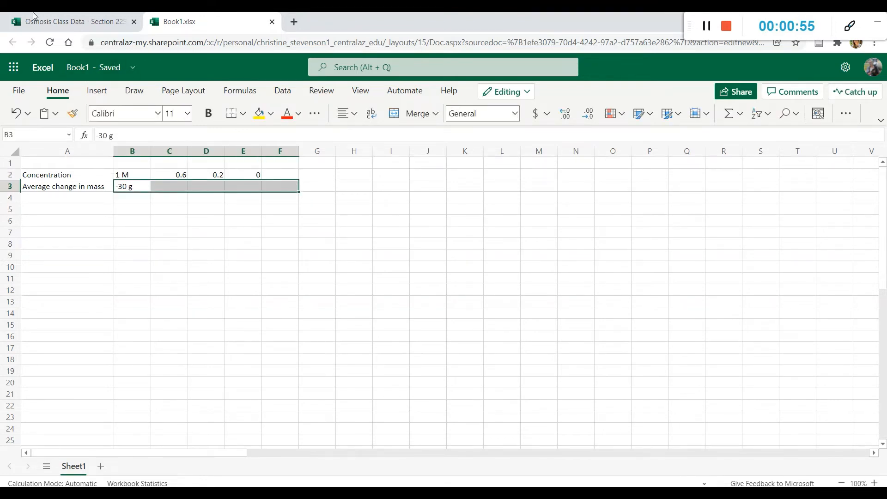
{"action": "left_click", "coordinate": [70, 22]}
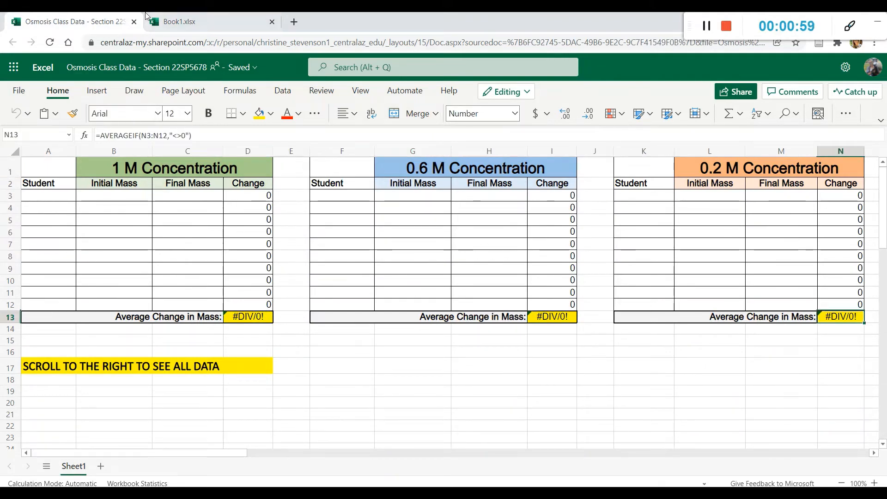
Switch back to the Book1.xlsx browser tab
{"action": "left_click", "coordinate": [204, 22]}
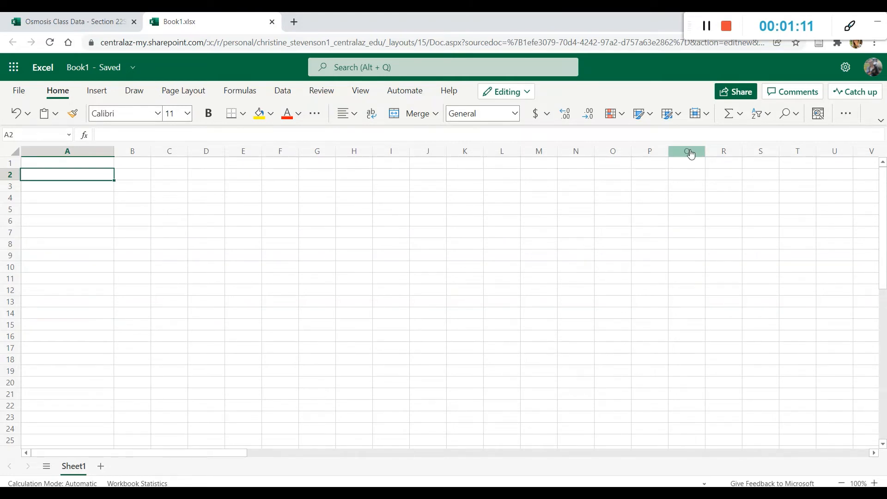
Enter the row labels 'Time spent studying' and 'Grade on exam'
{"action": "type", "text": "A"}
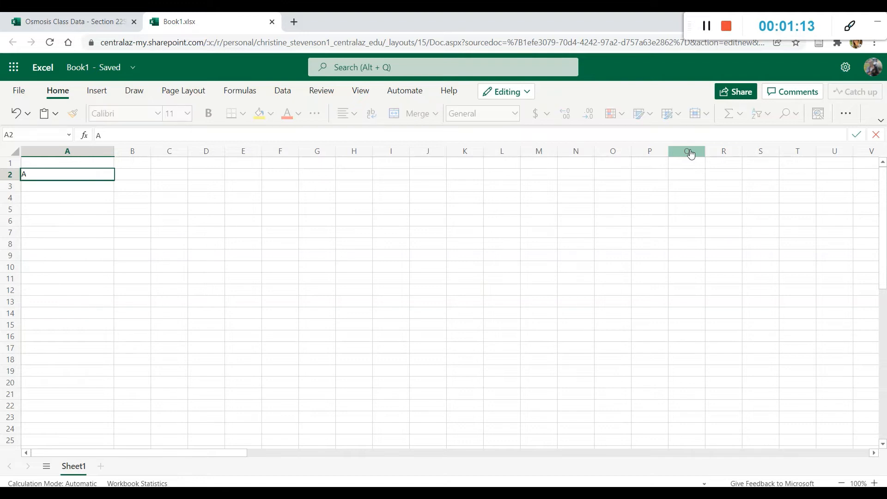
{"action": "type", "text": "Time"}
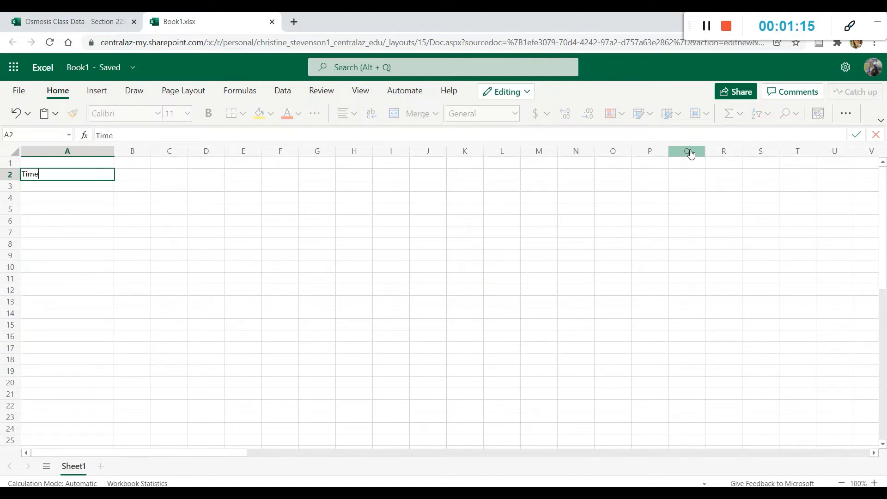
{"action": "type", "text": "spent studying"}
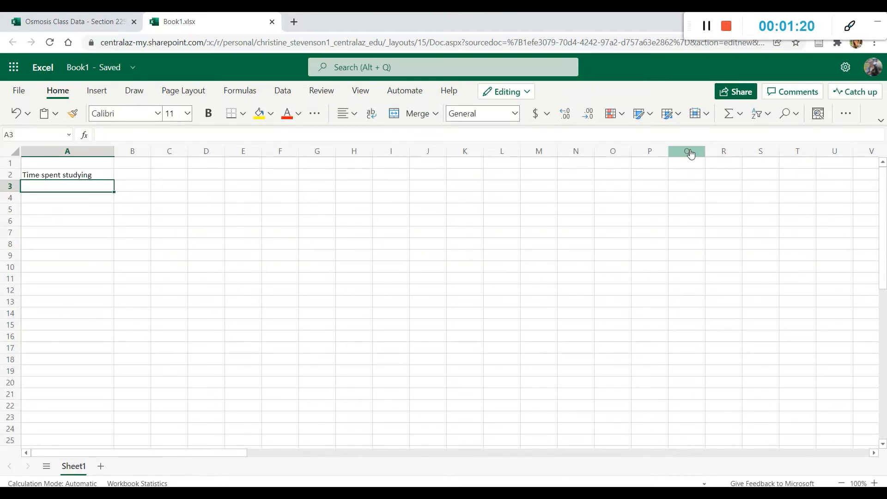
{"action": "type", "text": "Grade o"}
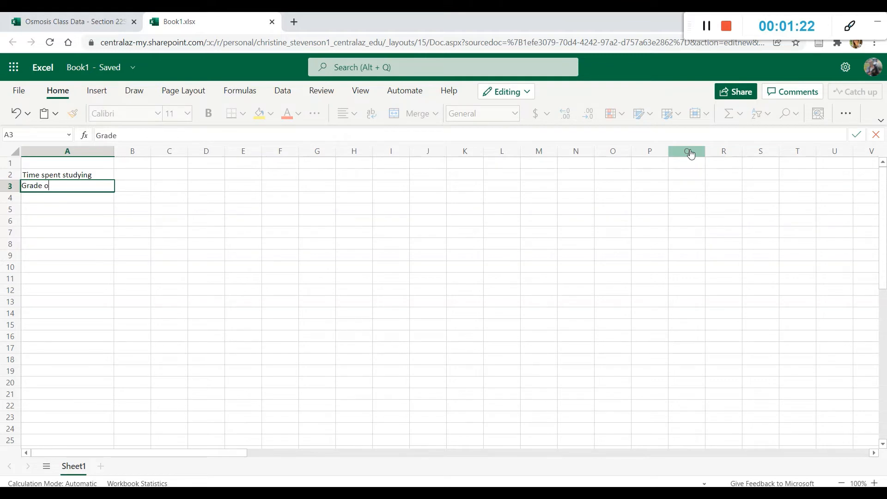
{"action": "type", "text": "n exam"}
{"action": "left_click", "coordinate": [67, 174]}
{"action": "type", "text": "Hours"}
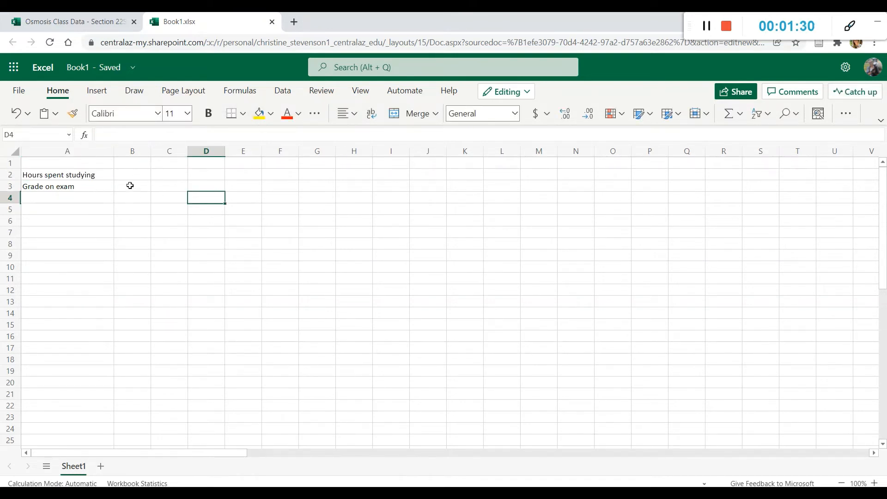
Fill in hours 0, 3, 6, 9 with exam grades 45, 63, 88, 97
{"action": "type", "text": "0"}
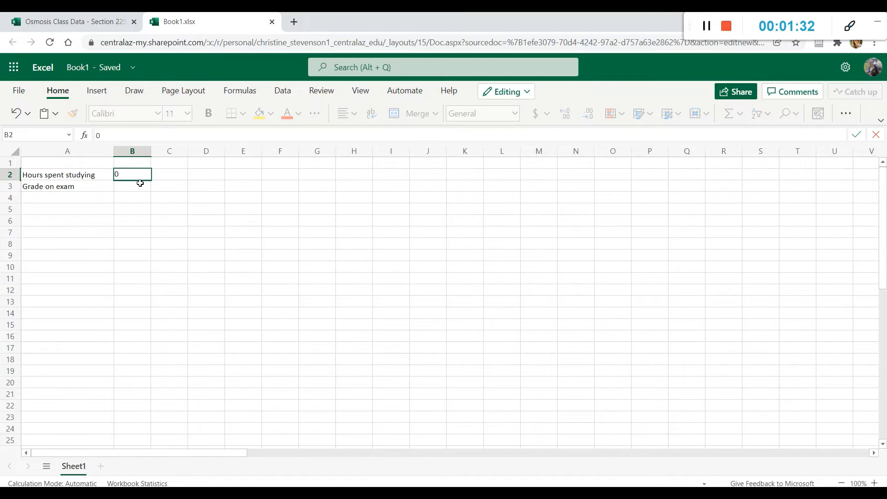
{"action": "type", "text": "45"}
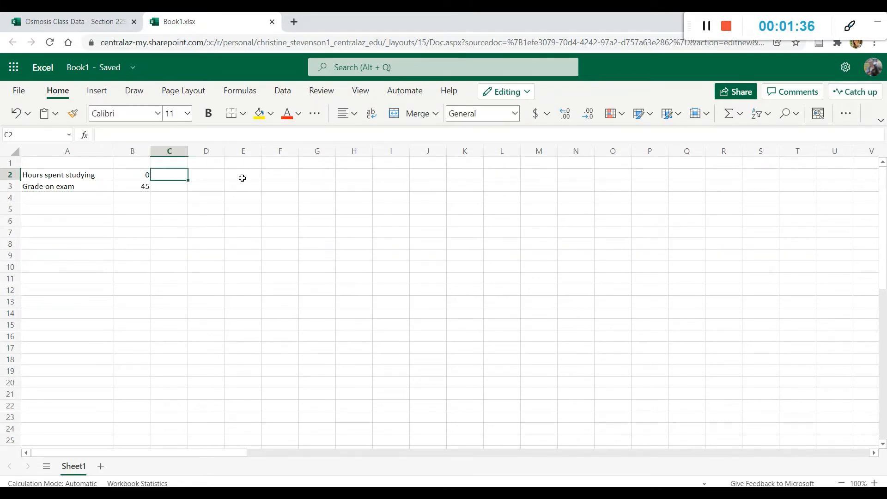
{"action": "type", "text": "3"}
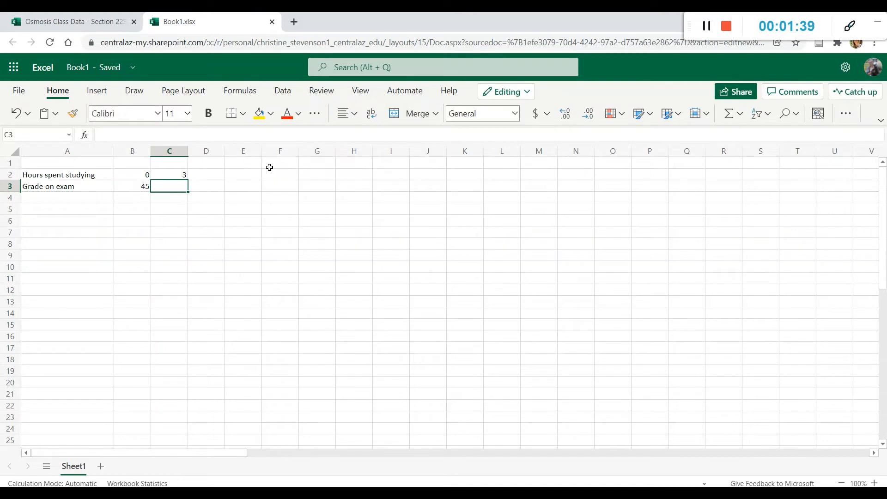
{"action": "type", "text": "63"}
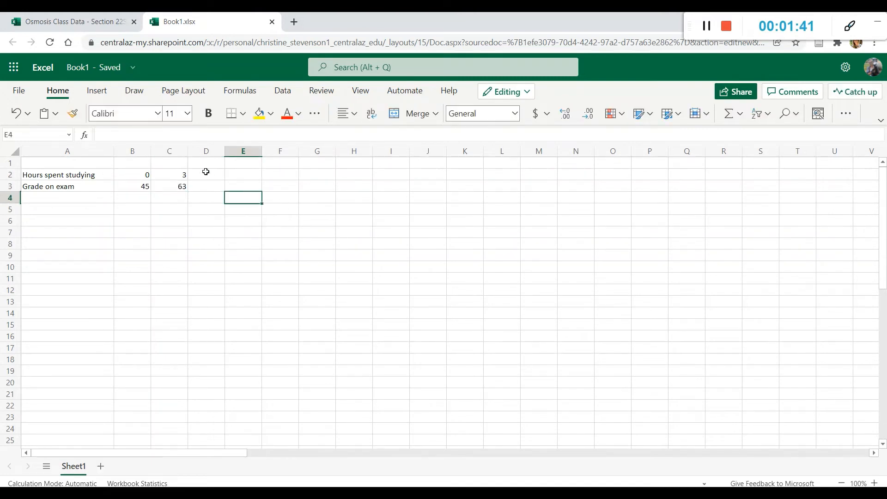
{"action": "type", "text": "6"}
{"action": "left_click", "coordinate": [206, 187]}
{"action": "type", "text": "88"}
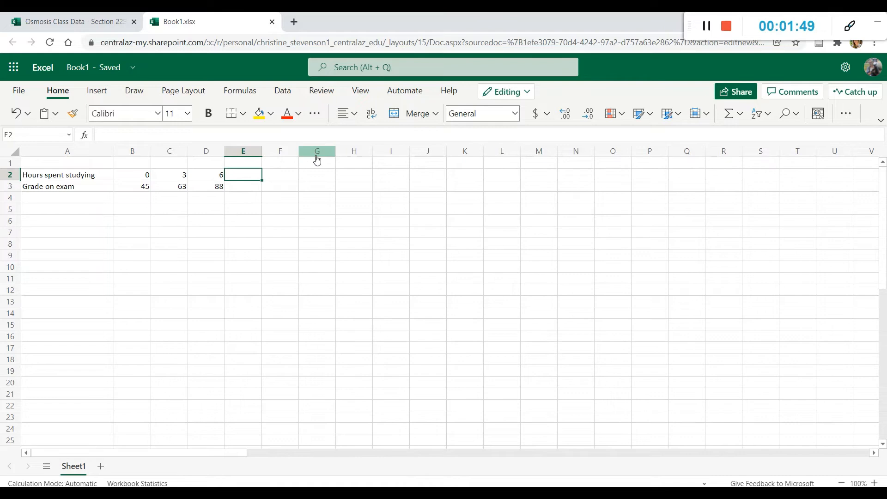
{"action": "type", "text": "9"}
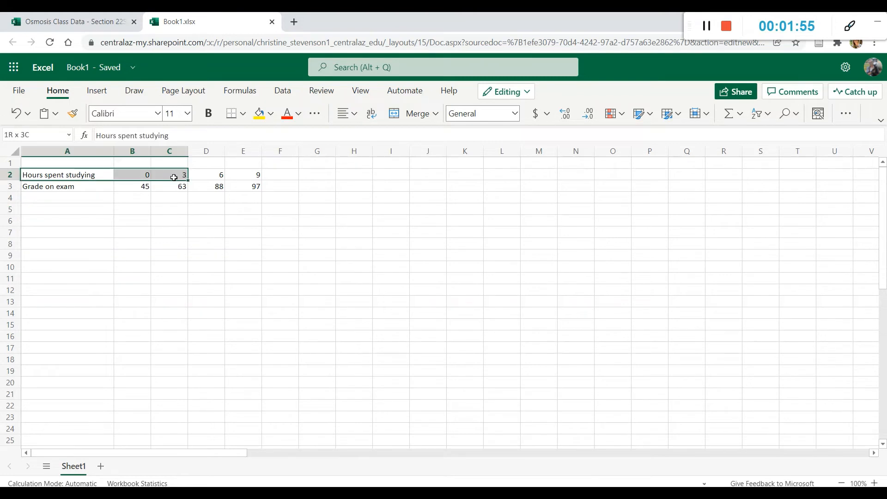
{"action": "left_click", "coordinate": [280, 243]}
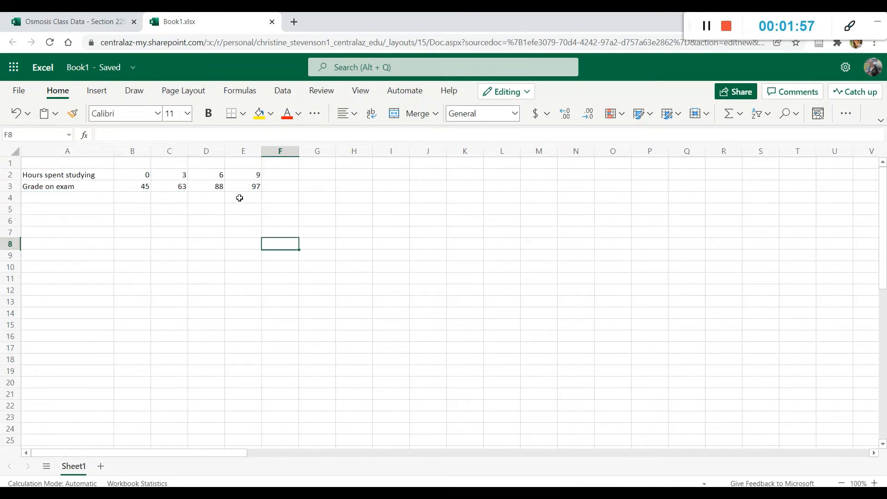
{"action": "mouse_move", "coordinate": [190, 213]}
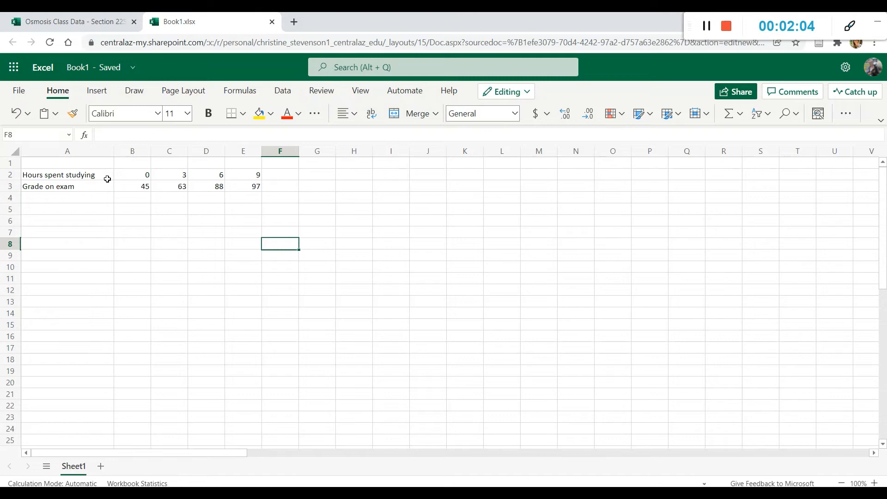
{"action": "mouse_move", "coordinate": [469, 339]}
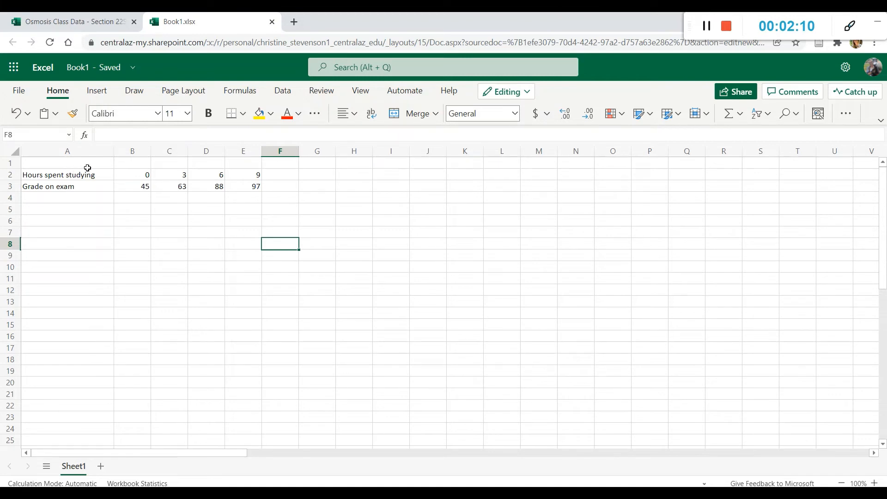
{"action": "mouse_move", "coordinate": [91, 192]}
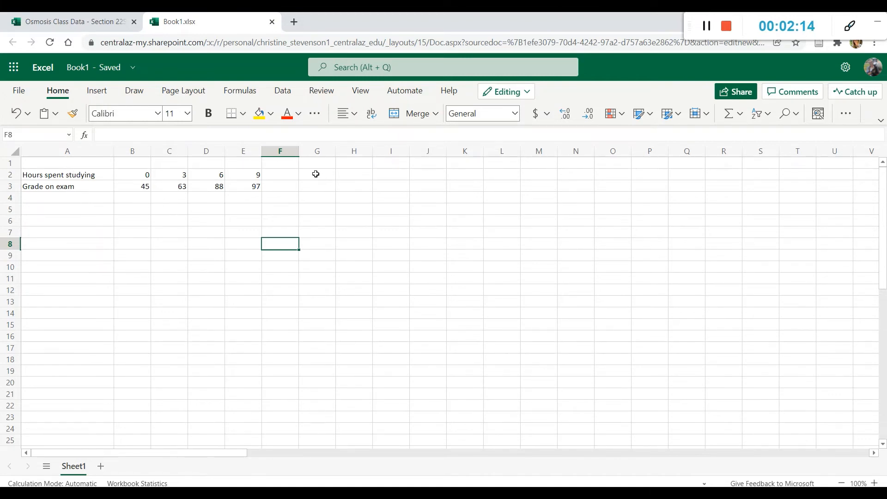
{"action": "left_click", "coordinate": [67, 174]}
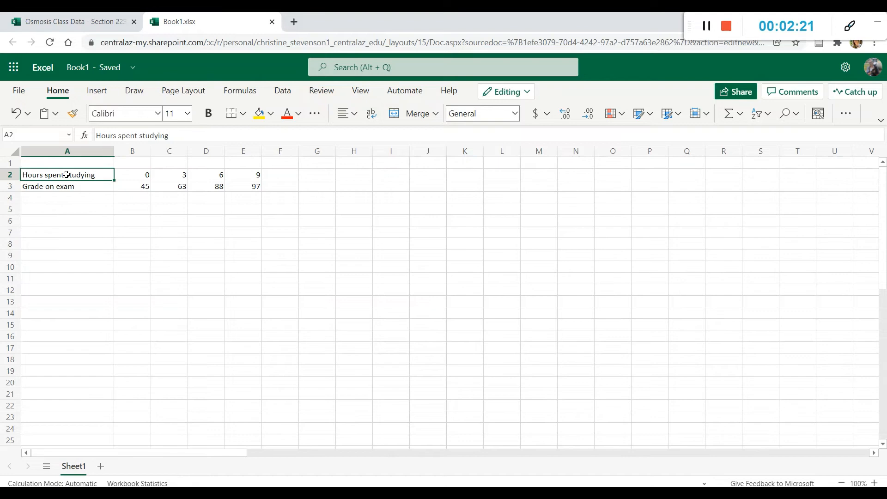
{"action": "left_click", "coordinate": [133, 221]}
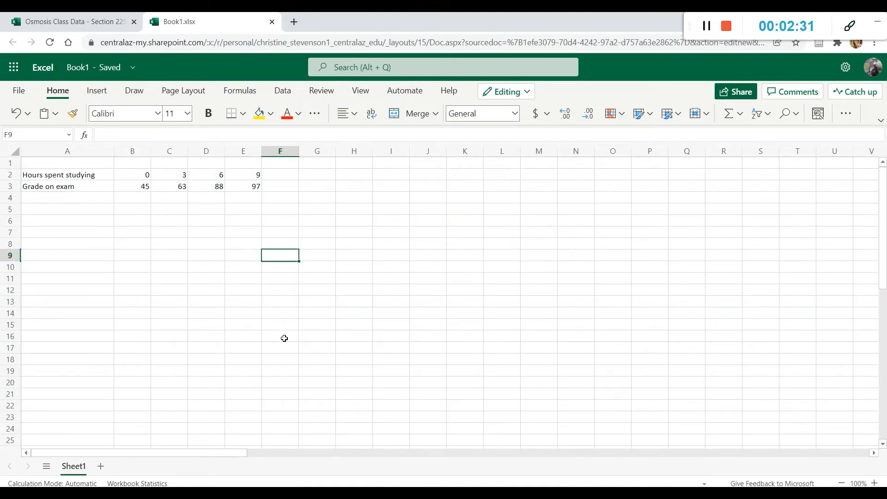
{"action": "mouse_move", "coordinate": [175, 241]}
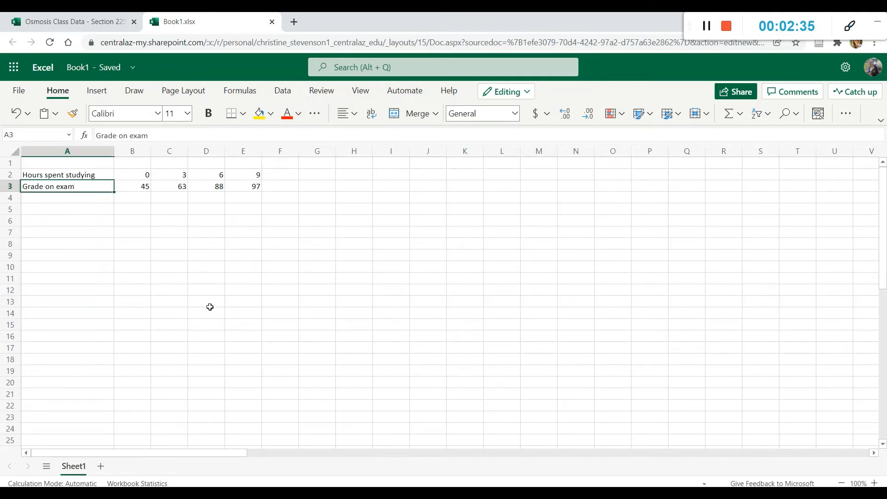
{"action": "mouse_move", "coordinate": [293, 271]}
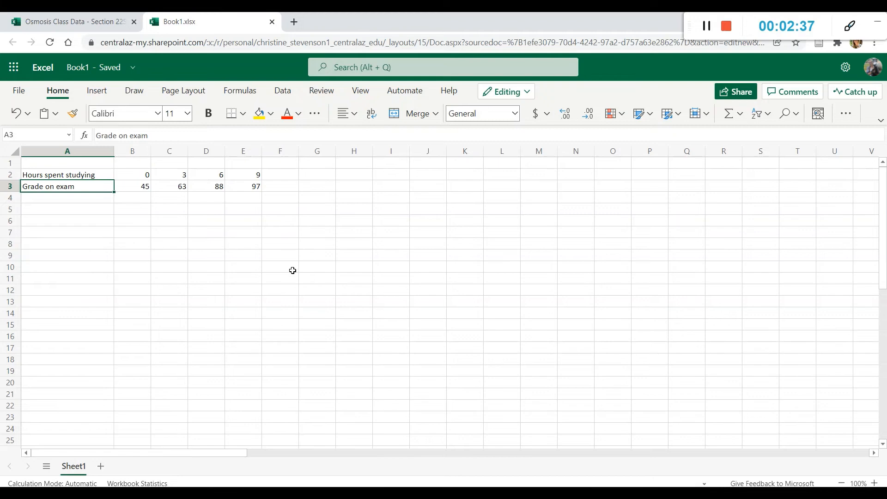
{"action": "left_click", "coordinate": [279, 254]}
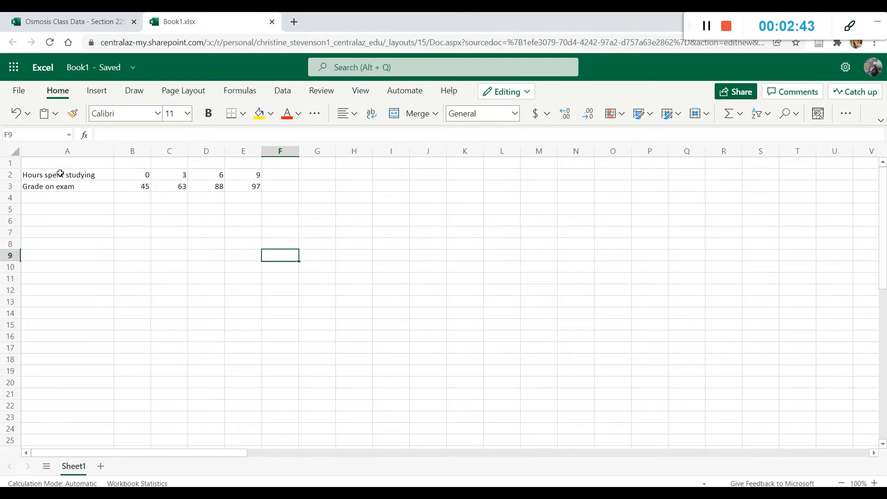
{"action": "left_click_drag", "start_coordinate": [67, 174], "coordinate": [244, 186]}
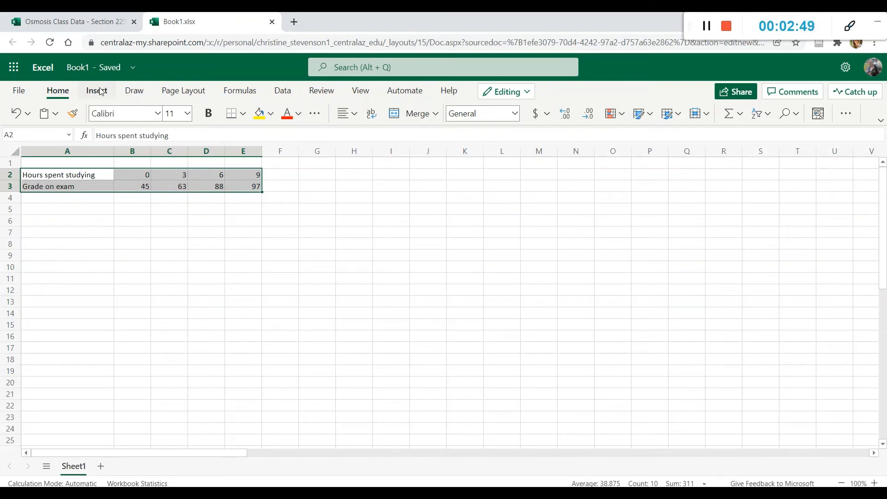
Show Recommended Charts from the Insert tab for the hours-and-grades table
{"action": "left_click", "coordinate": [96, 91]}
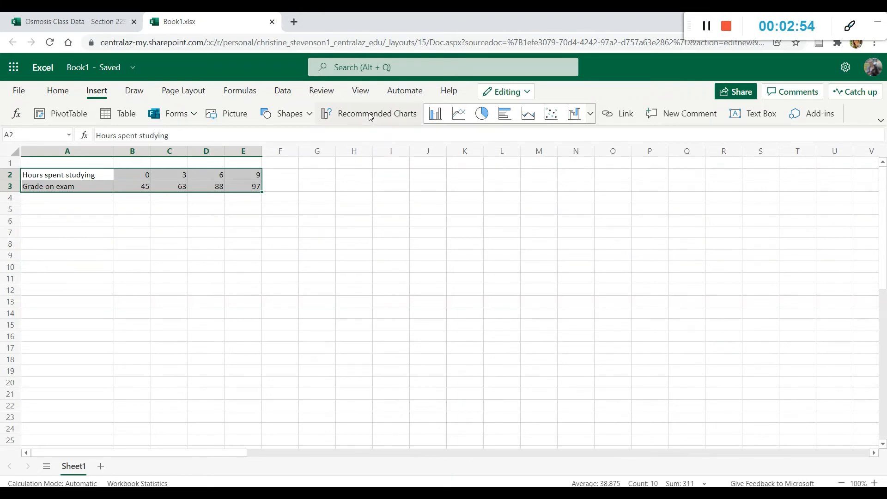
{"action": "left_click", "coordinate": [377, 114]}
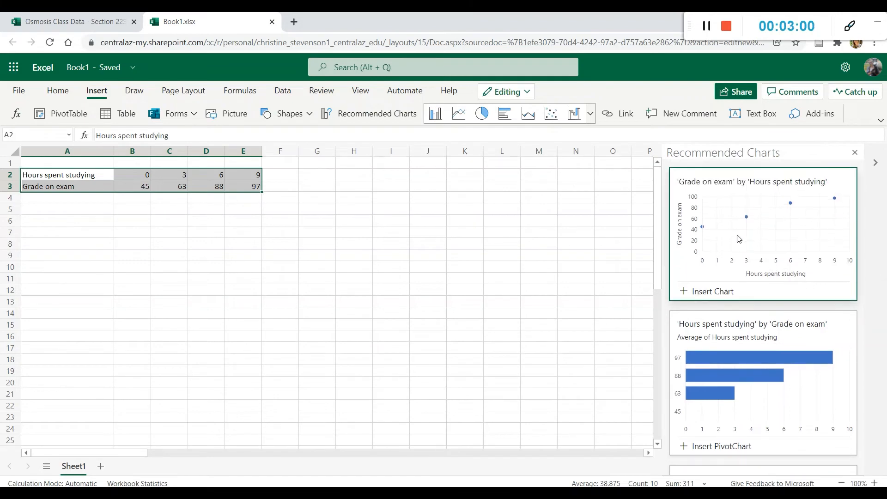
{"action": "scroll", "scroll_direction": "down", "scroll_amount": 3}
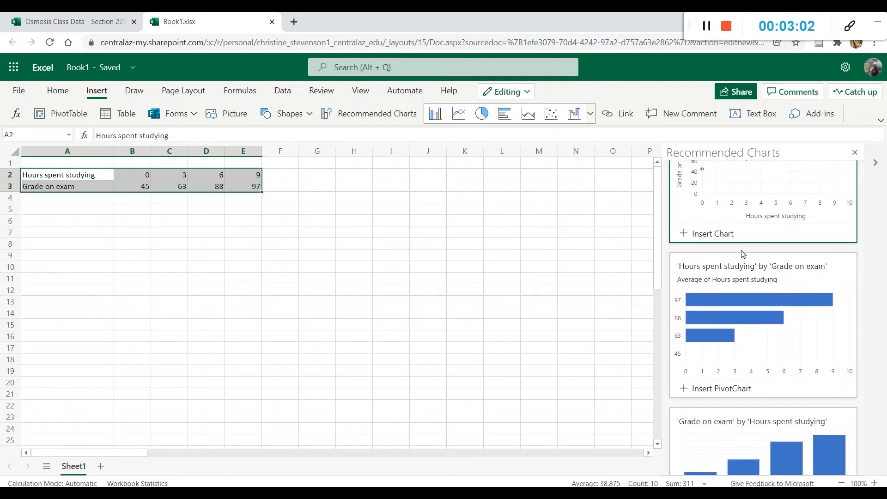
{"action": "scroll", "scroll_direction": "down", "scroll_amount": 3}
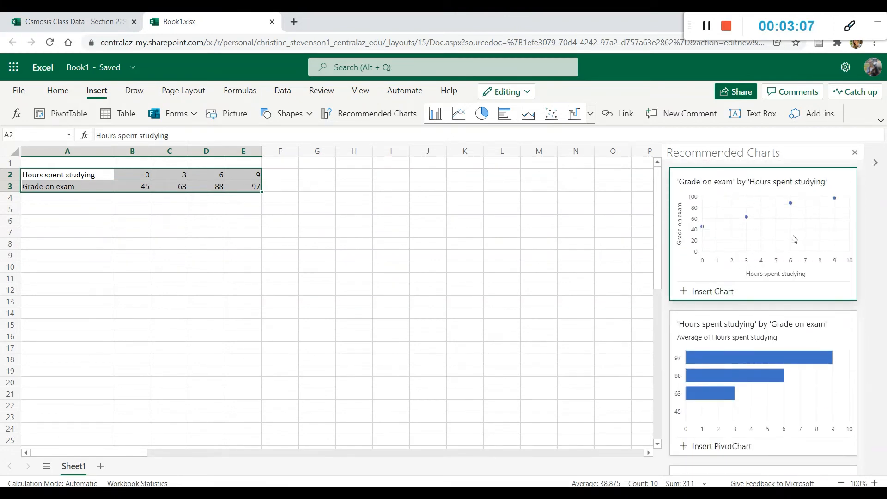
{"action": "mouse_move", "coordinate": [779, 275]}
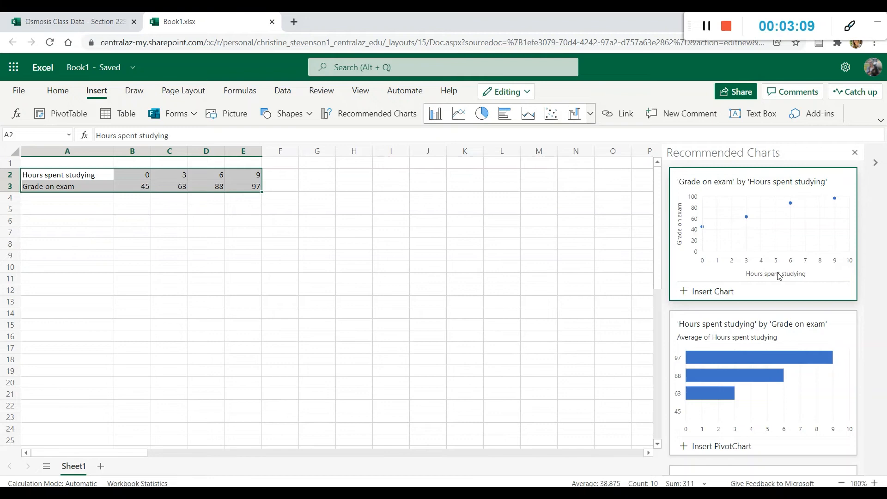
{"action": "scroll", "scroll_direction": "down", "scroll_amount": 3}
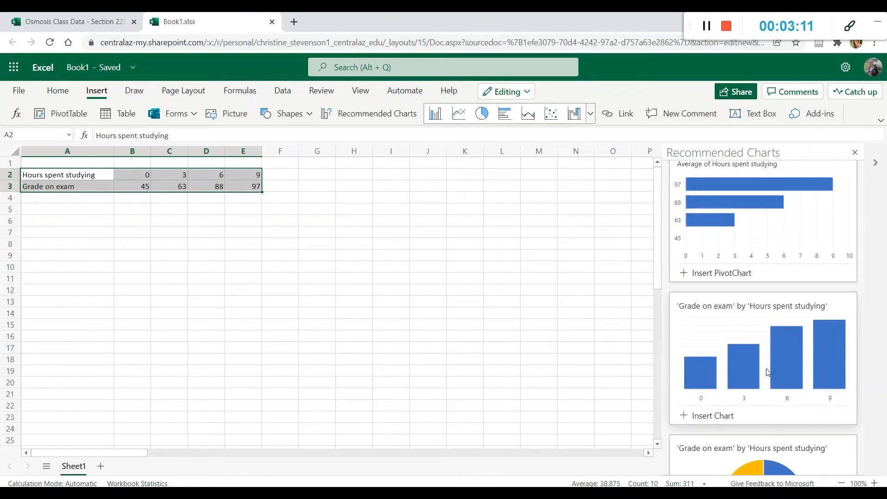
{"action": "scroll", "scroll_direction": "down", "scroll_amount": 3}
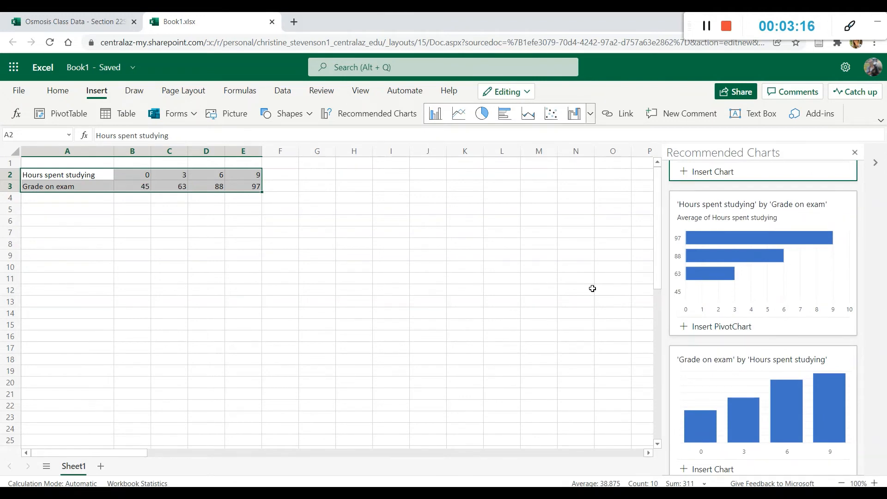
{"action": "scroll", "scroll_direction": "down", "scroll_amount": 3}
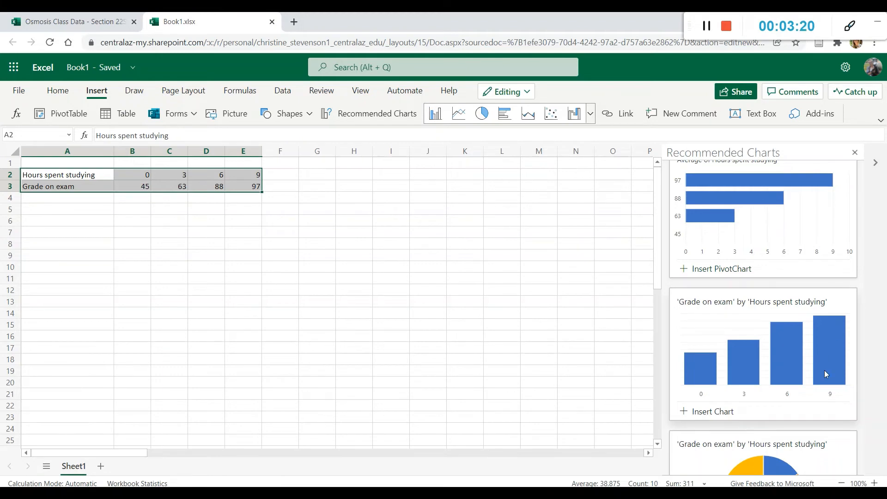
{"action": "mouse_move", "coordinate": [747, 370]}
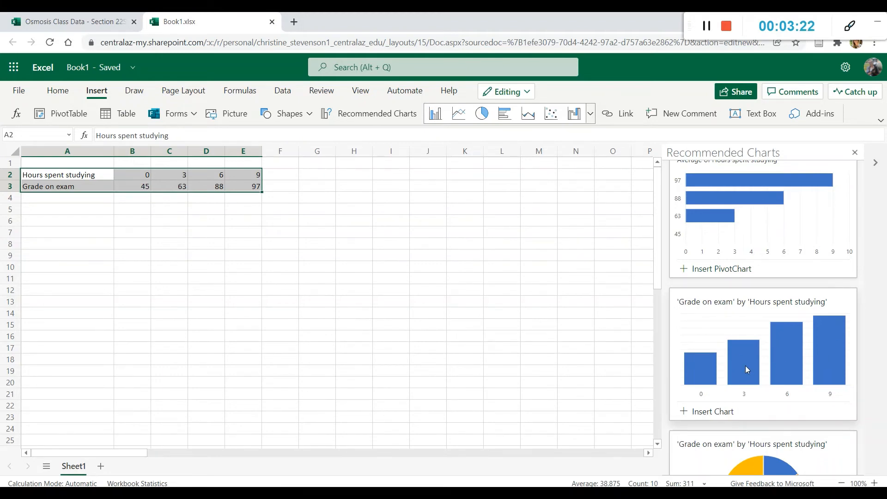
{"action": "mouse_move", "coordinate": [750, 356]}
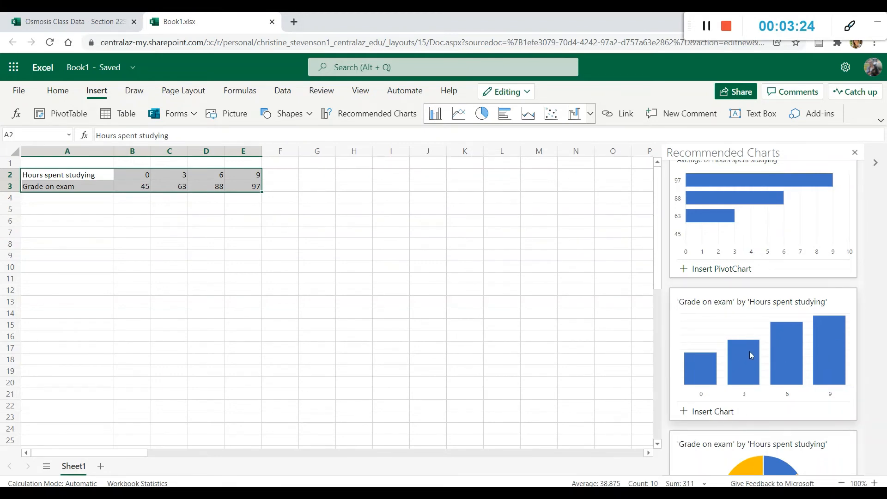
{"action": "mouse_move", "coordinate": [758, 378]}
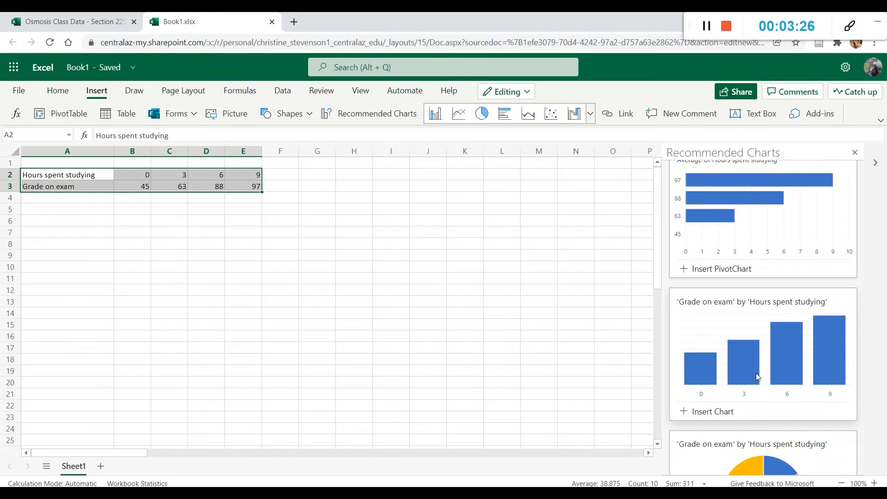
{"action": "mouse_move", "coordinate": [703, 405]}
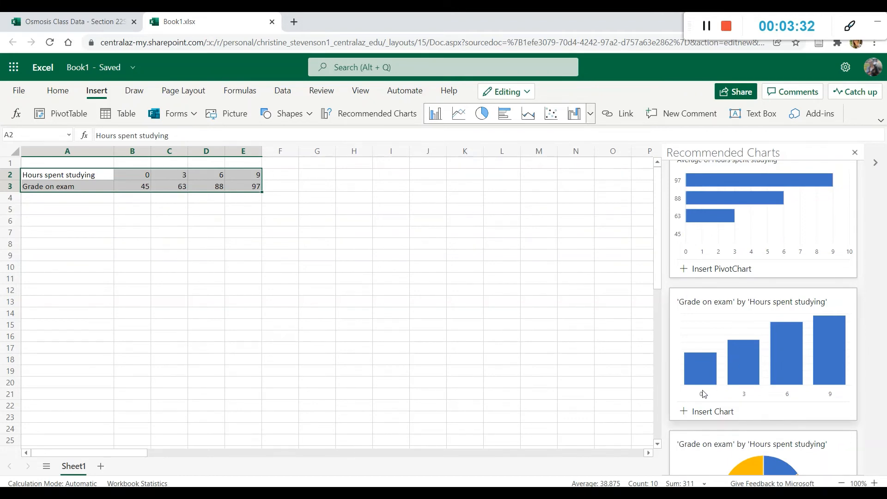
{"action": "mouse_move", "coordinate": [790, 403]}
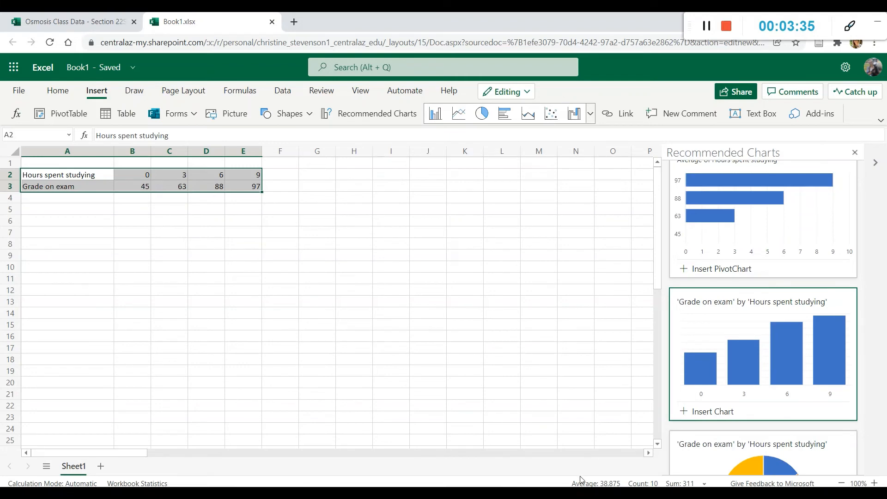
Insert the recommended column chart of grade by hours studied and close the pane
{"action": "left_click", "coordinate": [713, 412]}
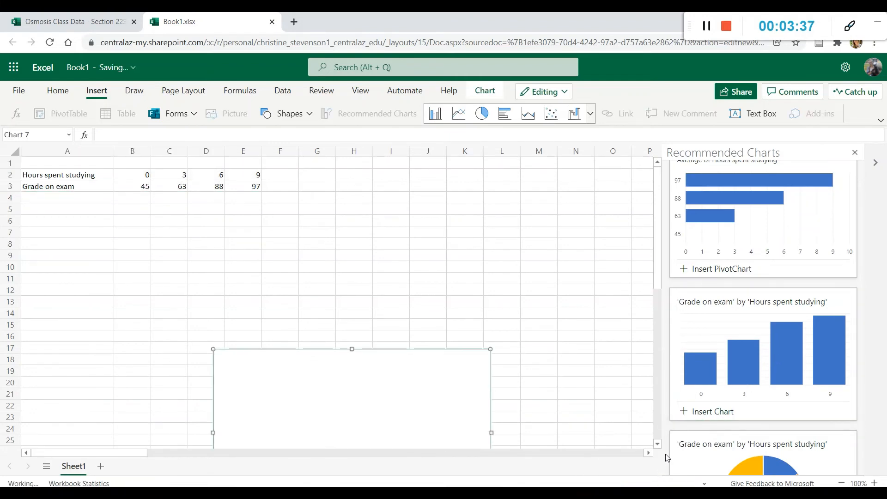
{"action": "left_click", "coordinate": [712, 412]}
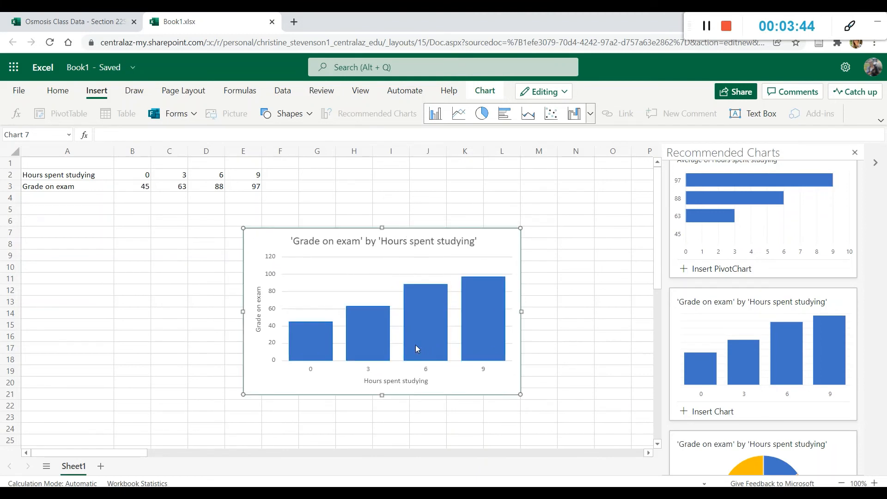
{"action": "left_click", "coordinate": [258, 309]}
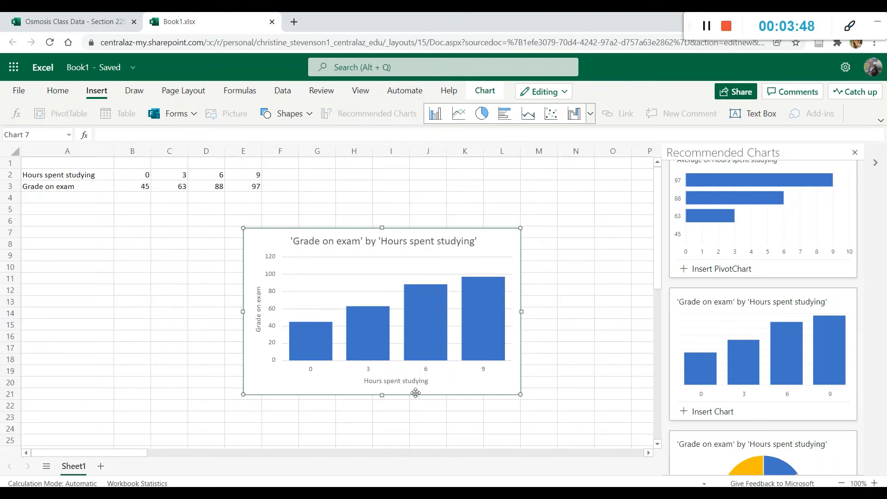
{"action": "left_click", "coordinate": [855, 152]}
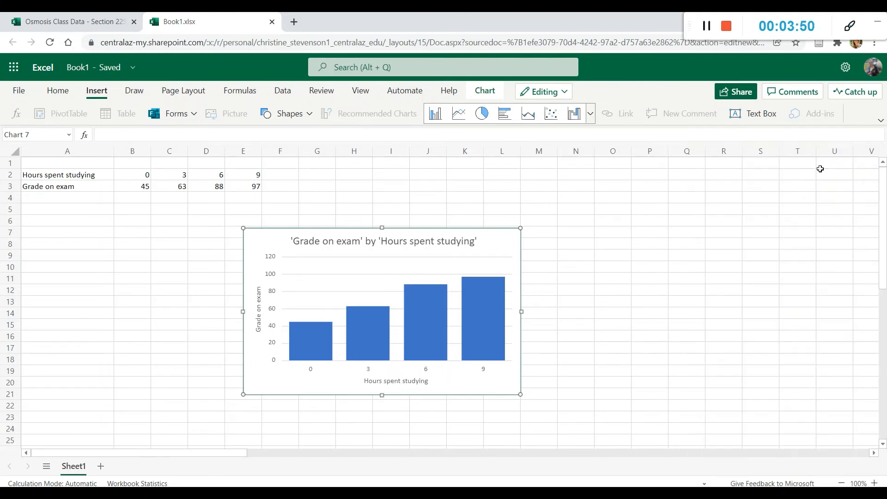
{"action": "mouse_move", "coordinate": [366, 357]}
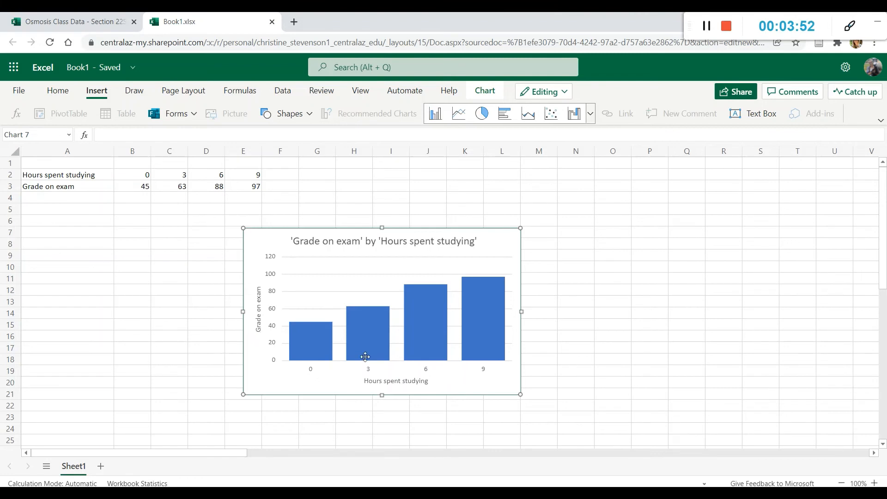
Click the chart's horizontal axis to bring up Chart Format options
{"action": "left_click", "coordinate": [396, 380]}
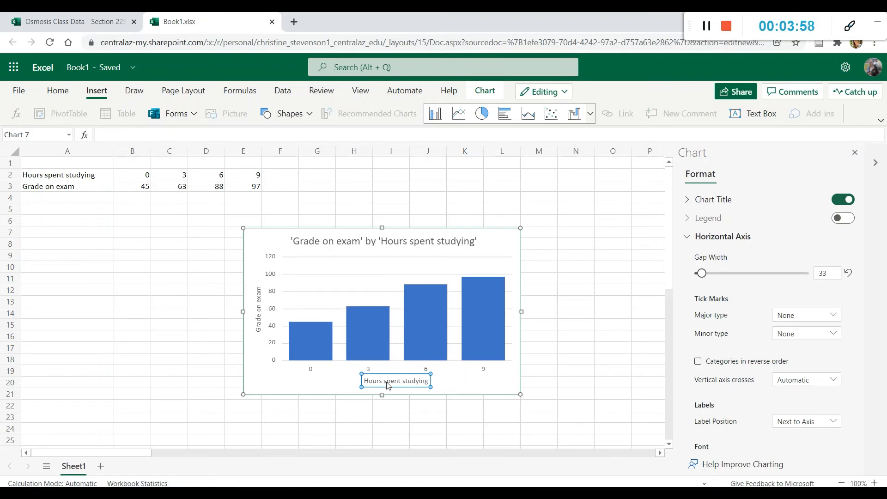
{"action": "mouse_move", "coordinate": [809, 305]}
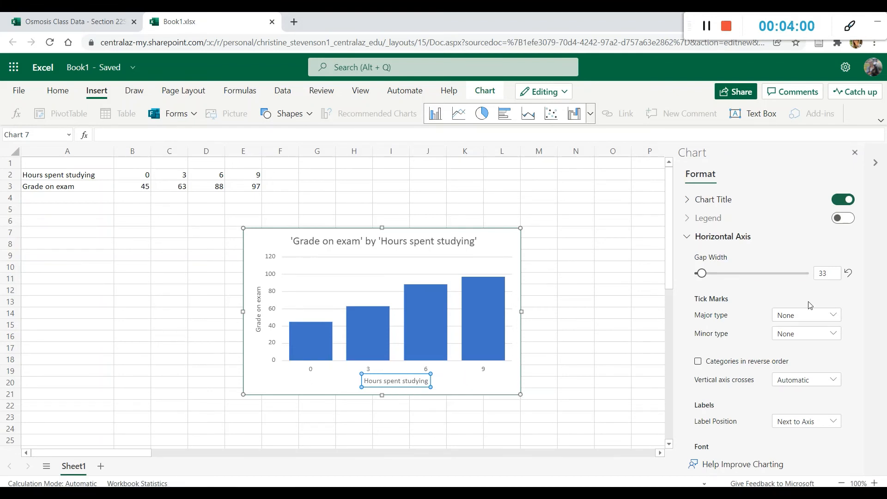
{"action": "mouse_move", "coordinate": [805, 315]}
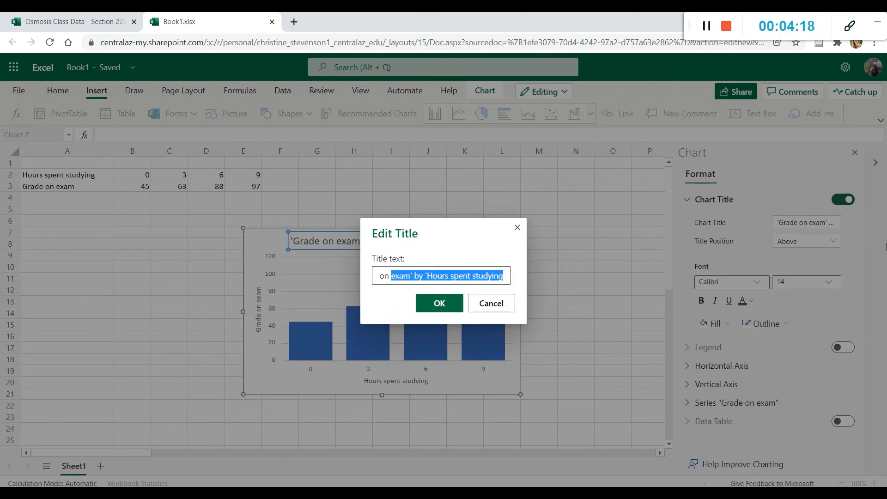
Retitle the chart 'Impact of Study Time on Exam Grade' and close the Chart pane
{"action": "type", "text": "Impact of"}
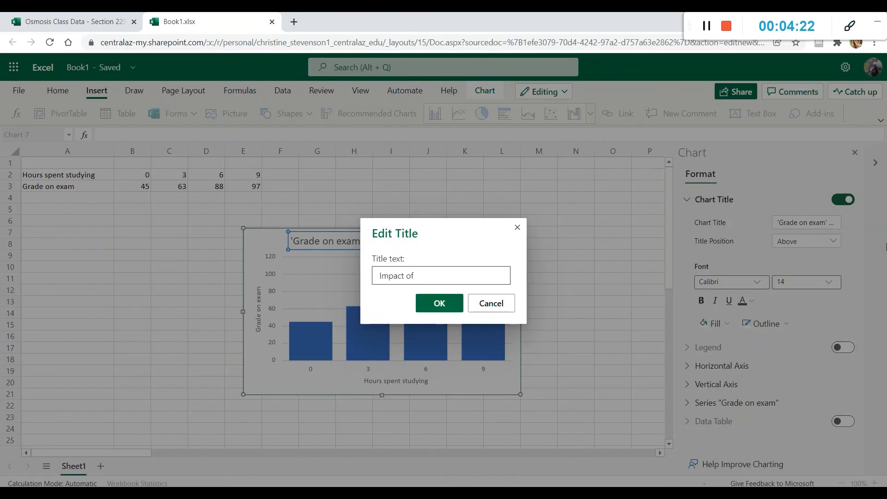
{"action": "type", "text": "Study Time on Exam Grade"}
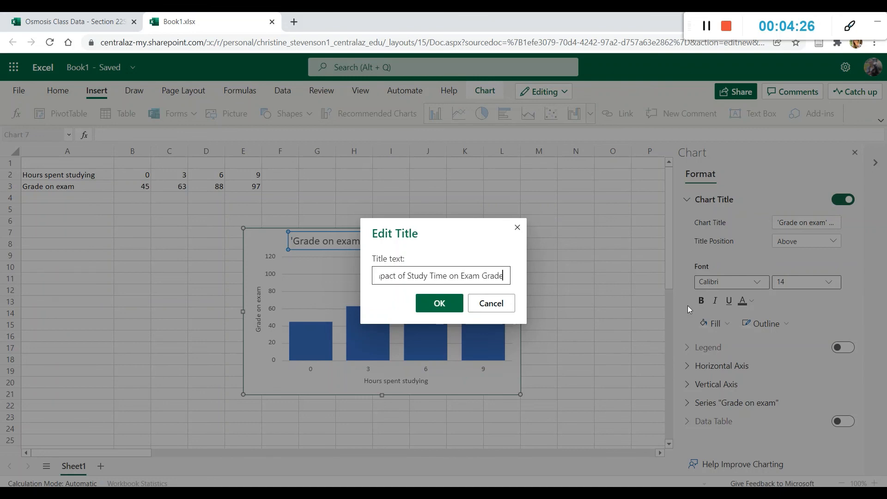
{"action": "left_click", "coordinate": [438, 303]}
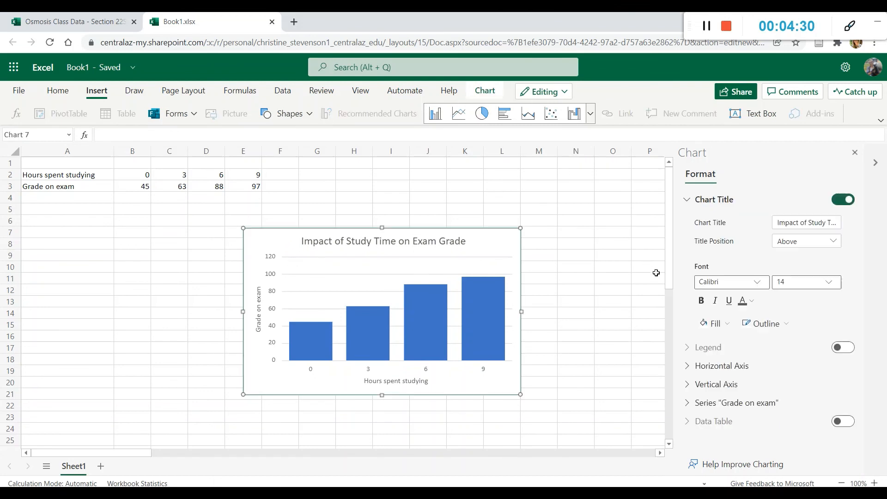
{"action": "mouse_move", "coordinate": [845, 161]}
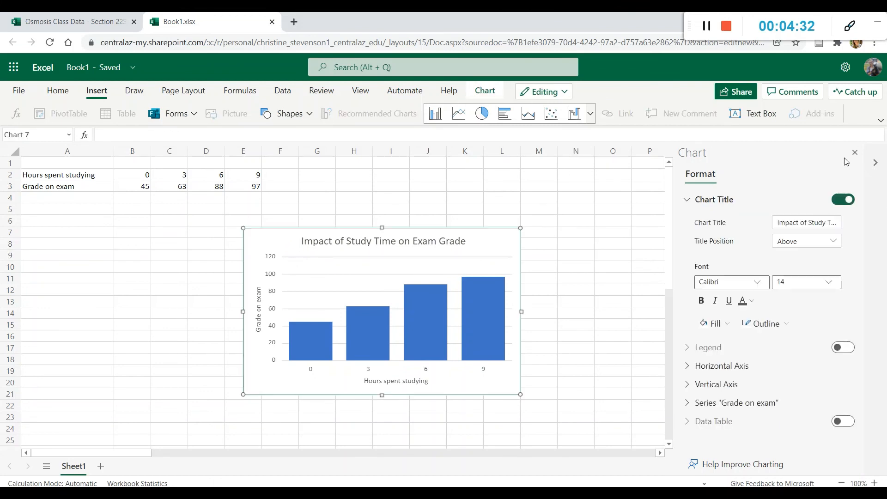
{"action": "left_click", "coordinate": [854, 153]}
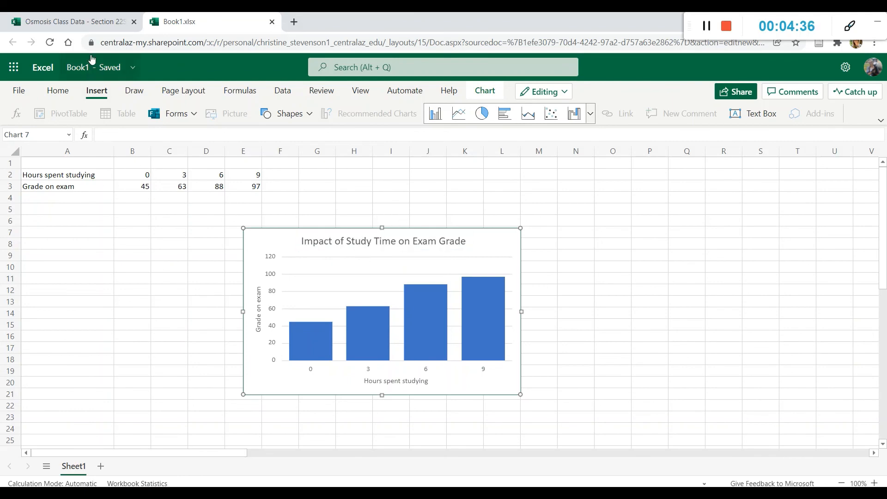
{"action": "left_click", "coordinate": [68, 21]}
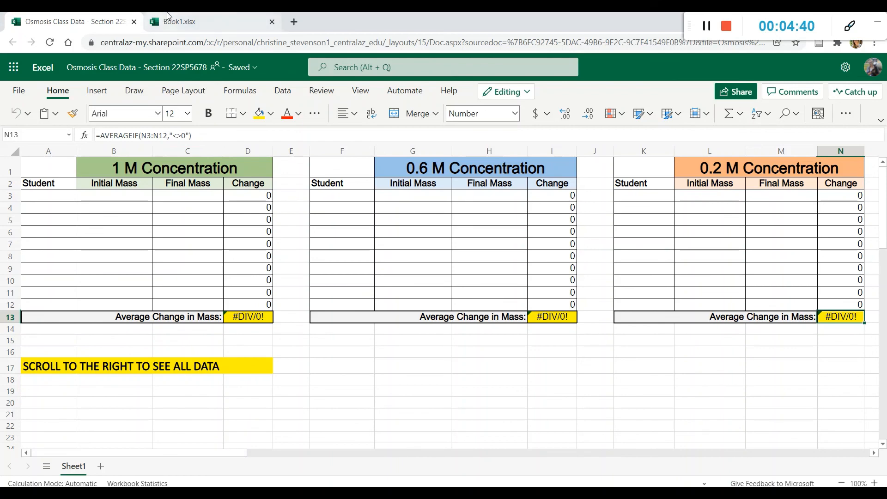
{"action": "left_click", "coordinate": [210, 22]}
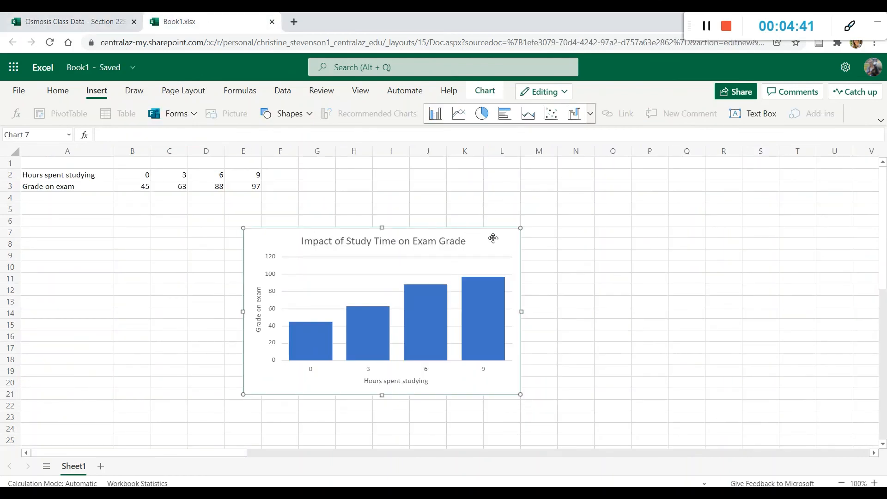
{"action": "mouse_move", "coordinate": [524, 267]}
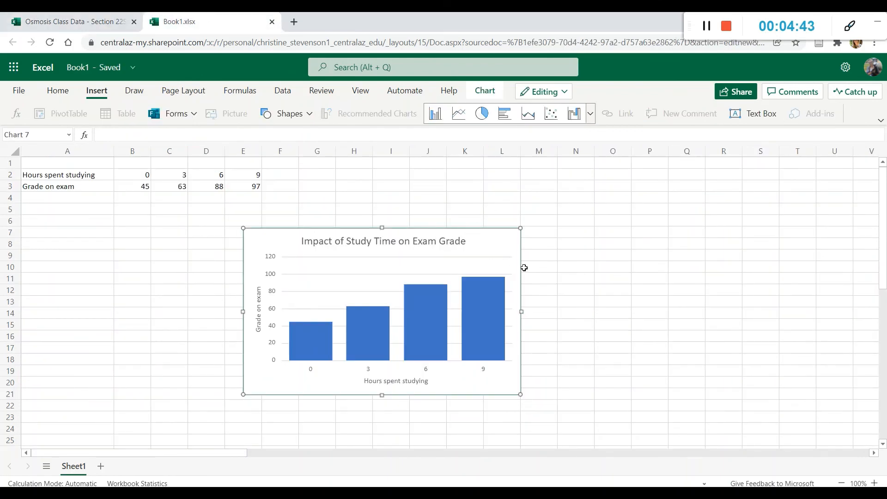